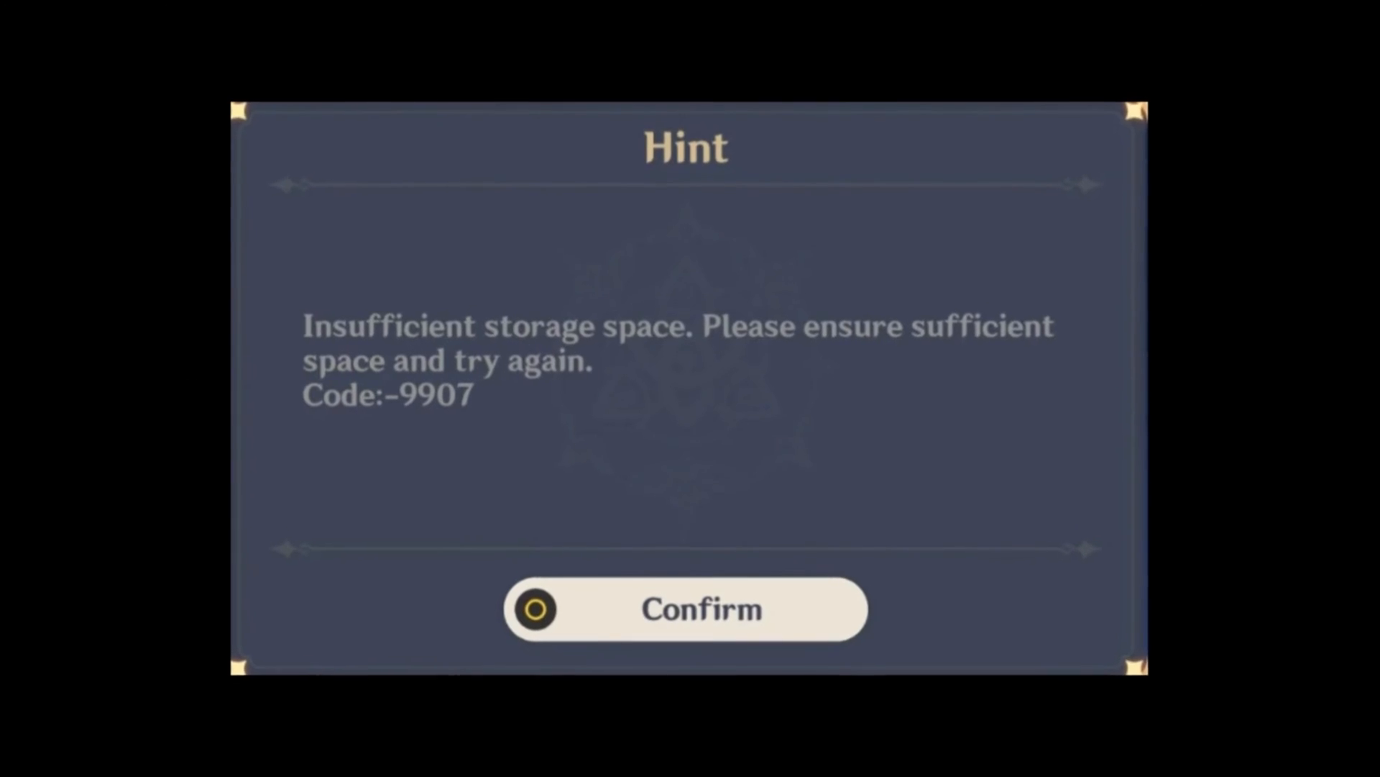
Confirm the -9907 insufficient-storage Hint dialog and return to the desktop.
{"action": "left_click", "coordinate": [686, 609]}
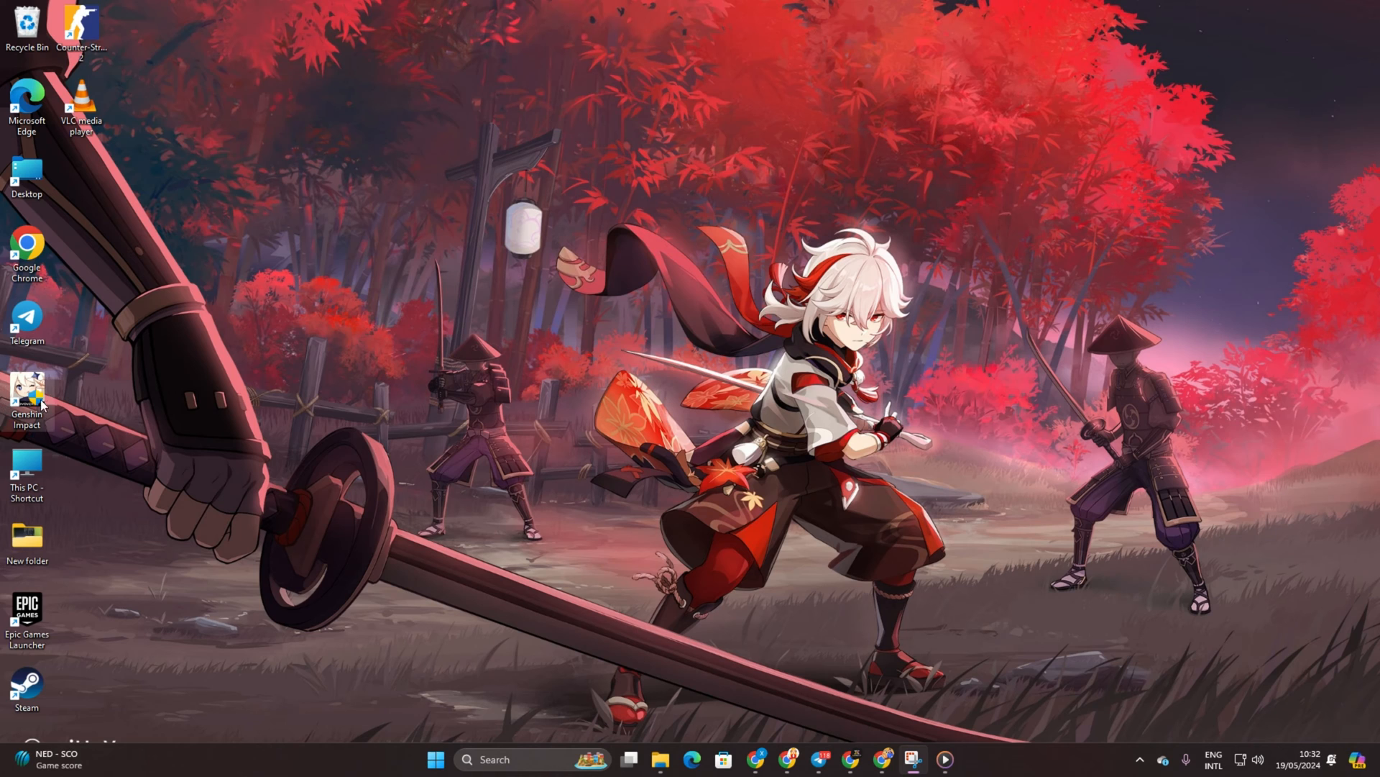
{"action": "mouse_move", "coordinate": [554, 510]}
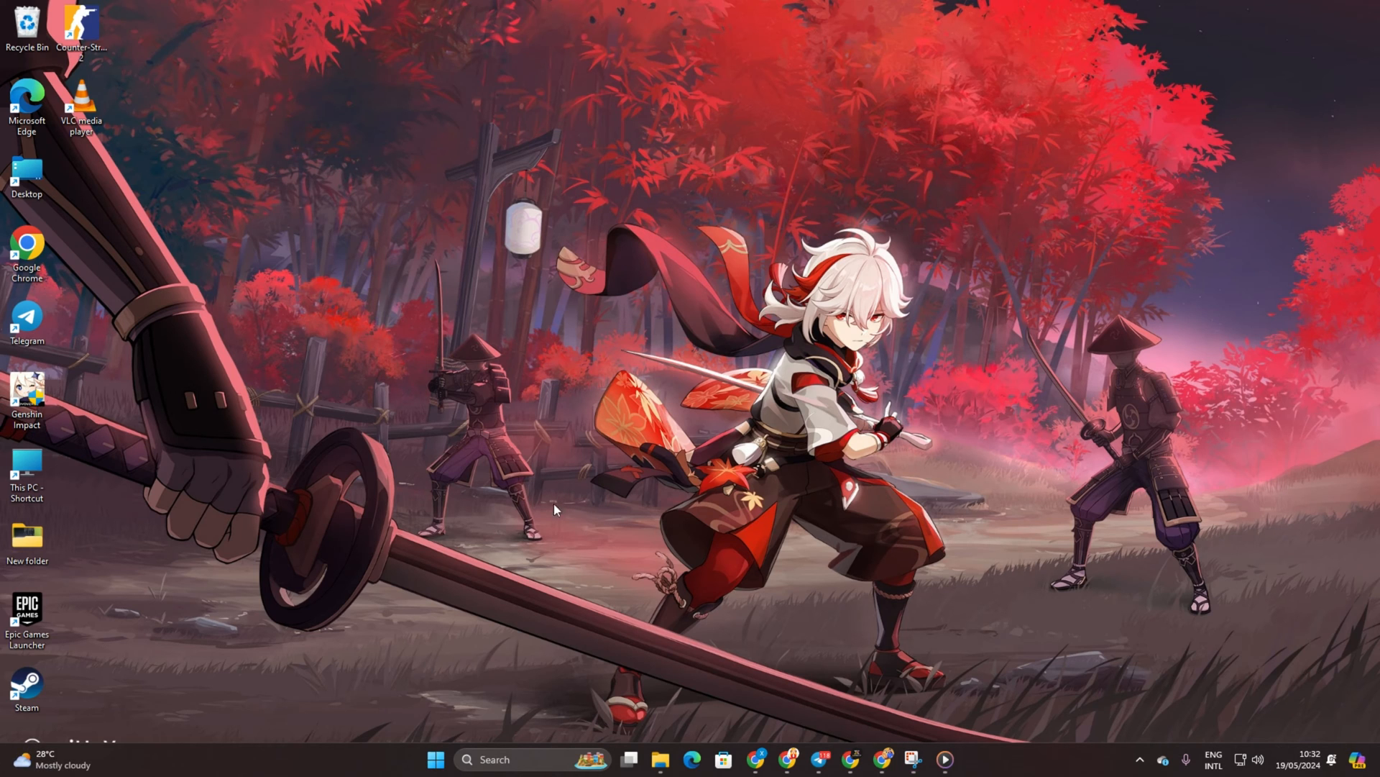
{"action": "double_click", "coordinate": [27, 387]}
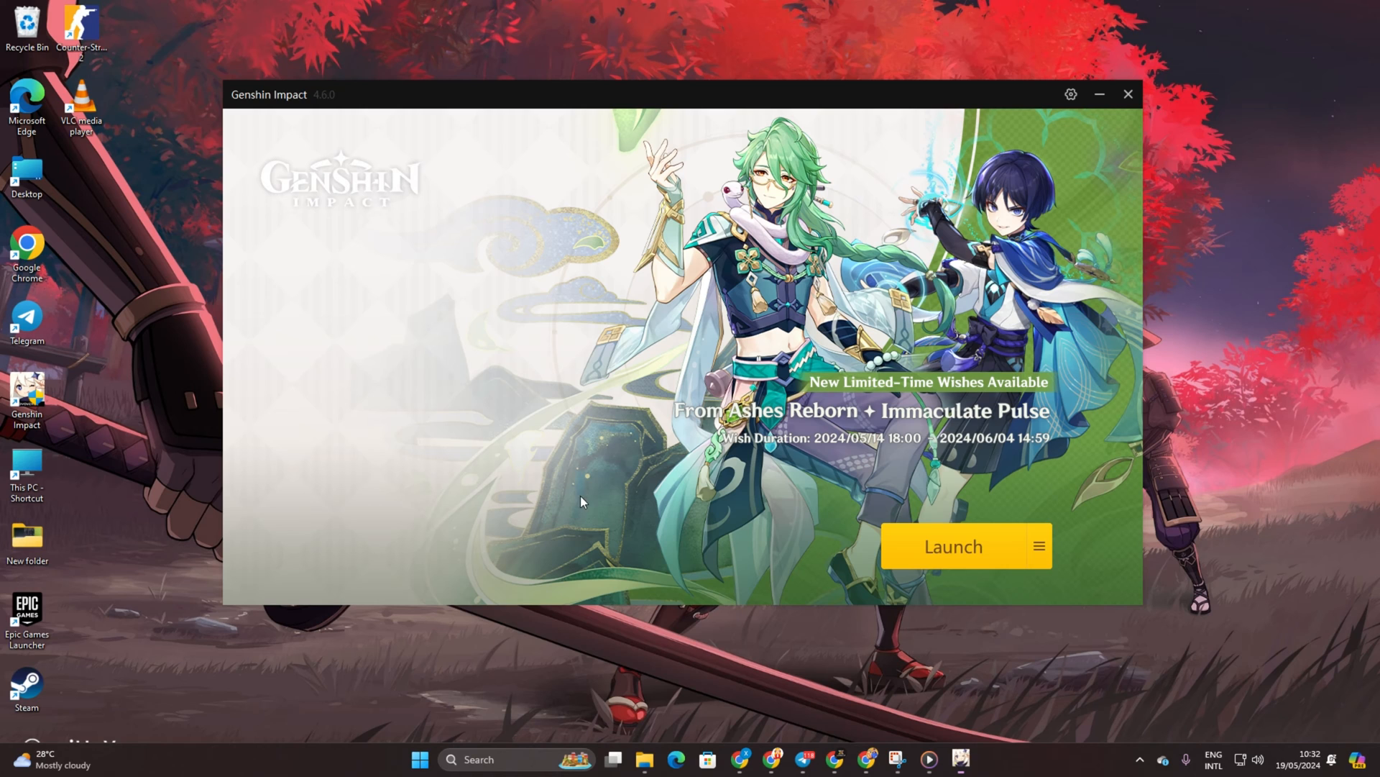
{"action": "mouse_move", "coordinate": [1153, 79]}
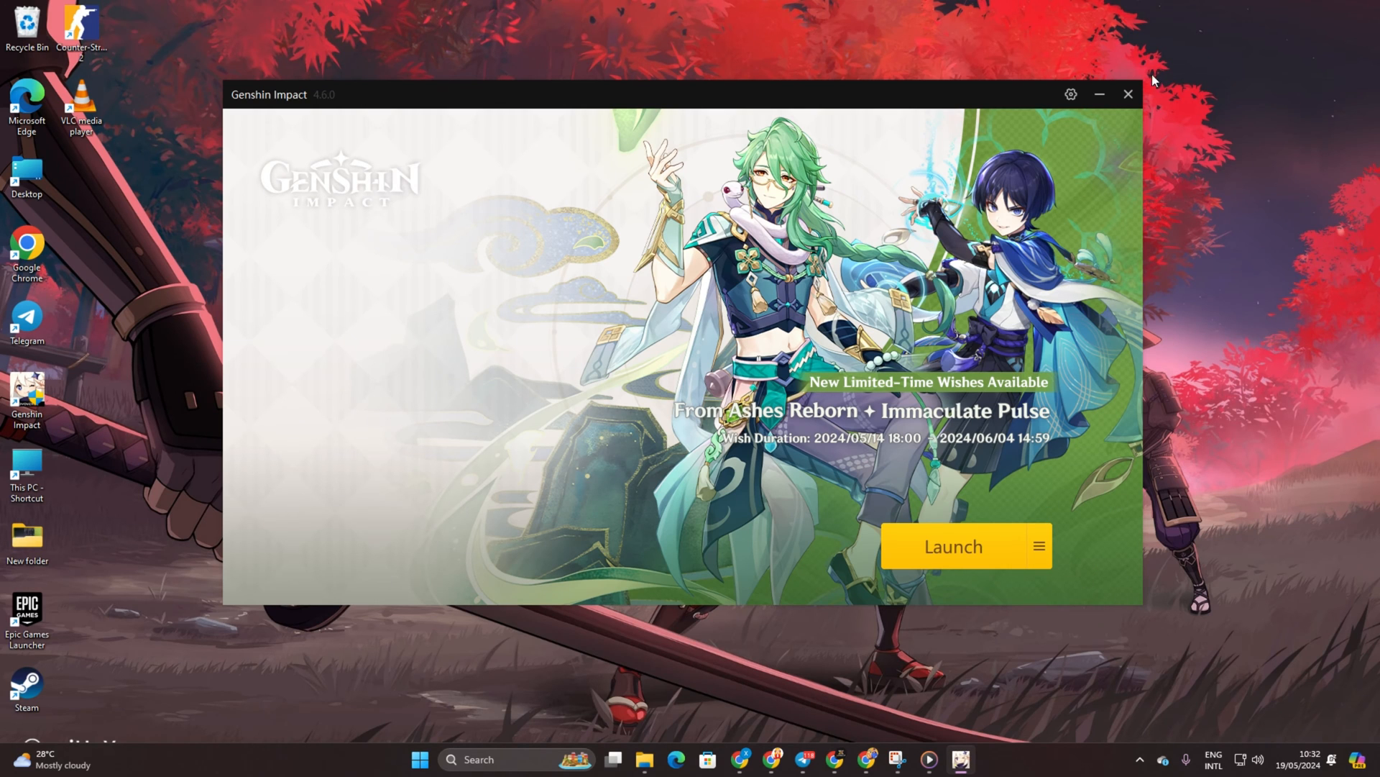
{"action": "left_click", "coordinate": [1039, 546]}
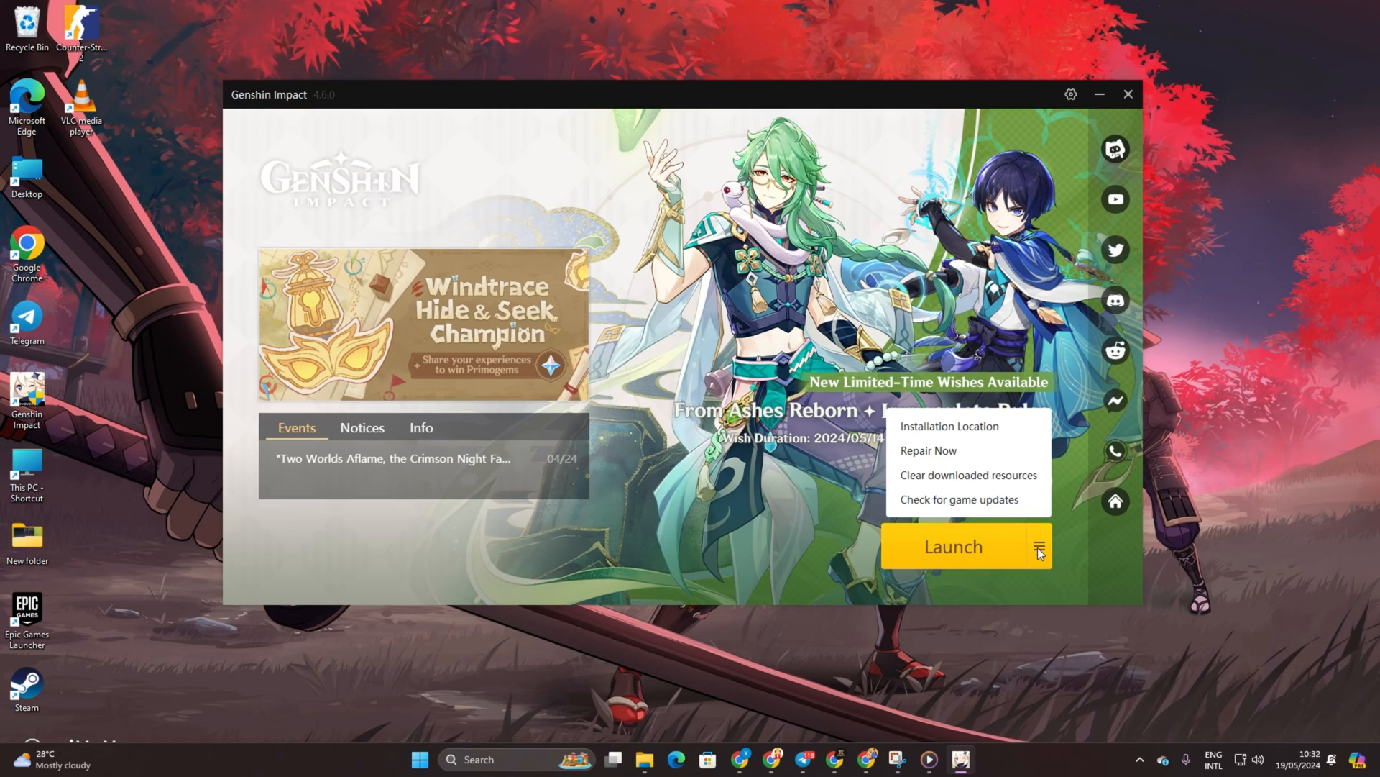
{"action": "mouse_move", "coordinate": [973, 408]}
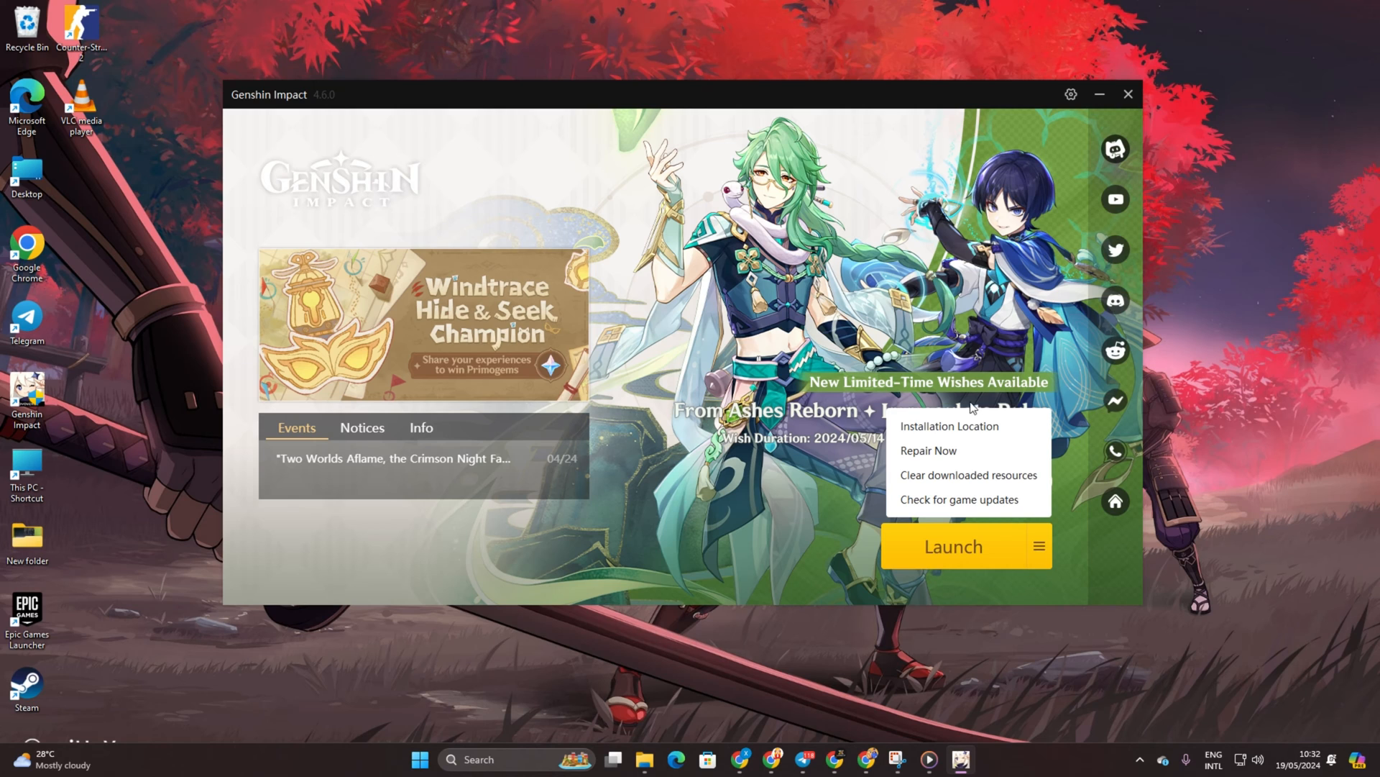
{"action": "left_click", "coordinate": [949, 425]}
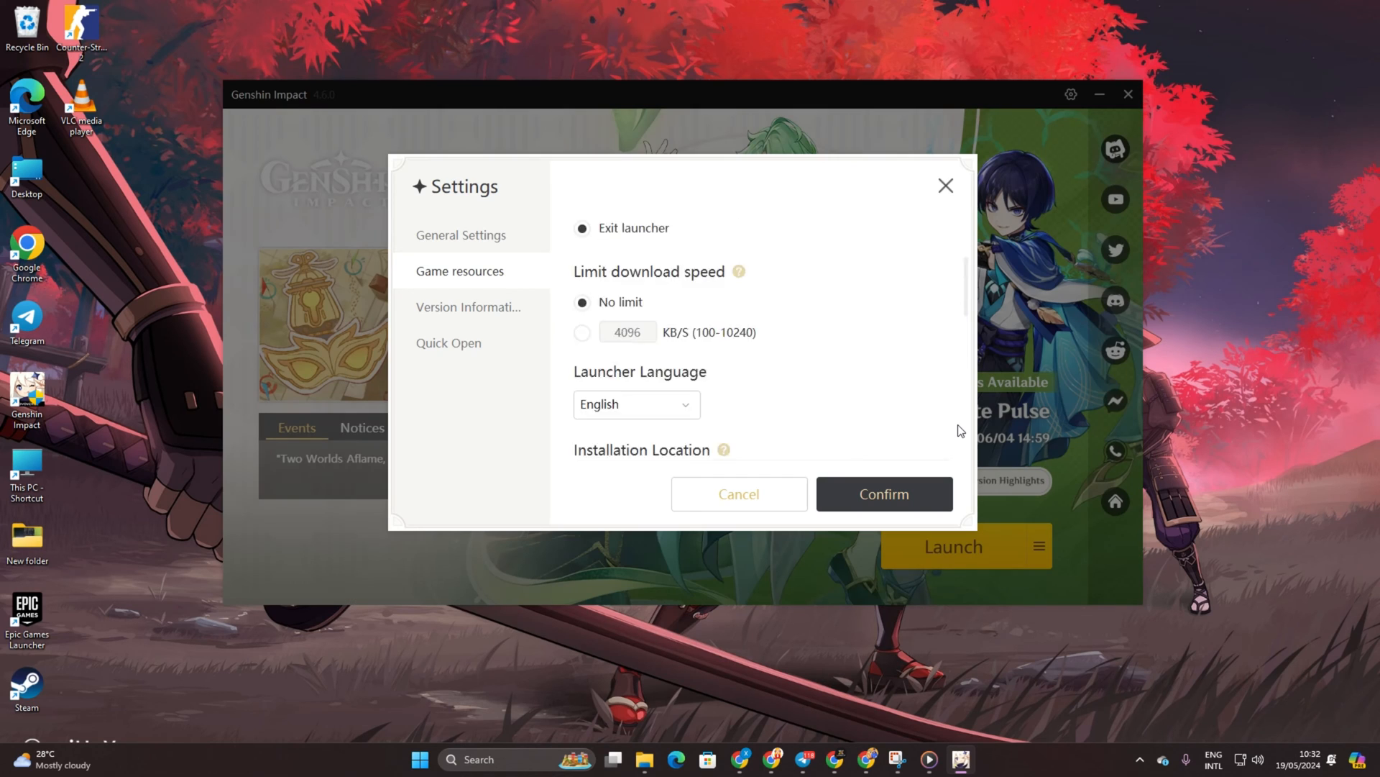
{"action": "scroll", "scroll_direction": "down", "scroll_amount": 3}
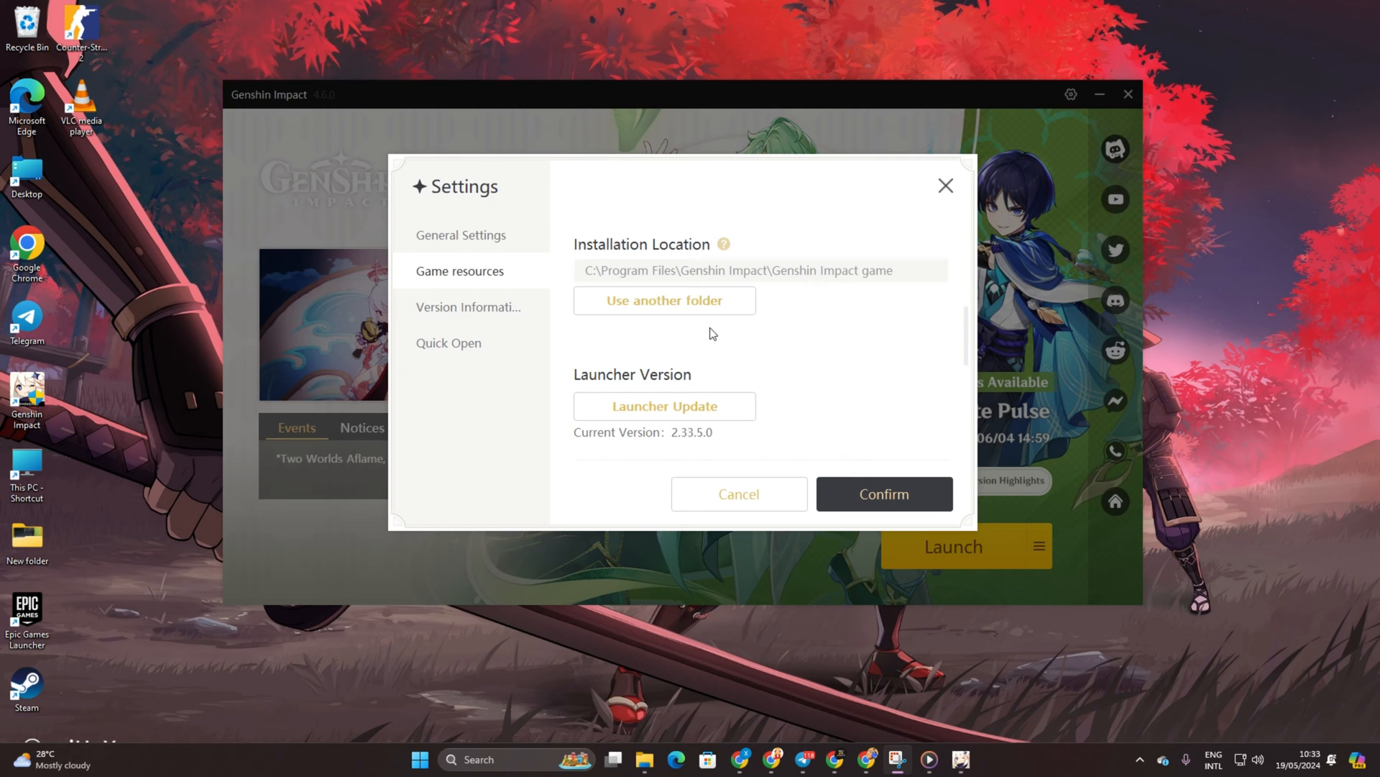
{"action": "left_click", "coordinate": [663, 301]}
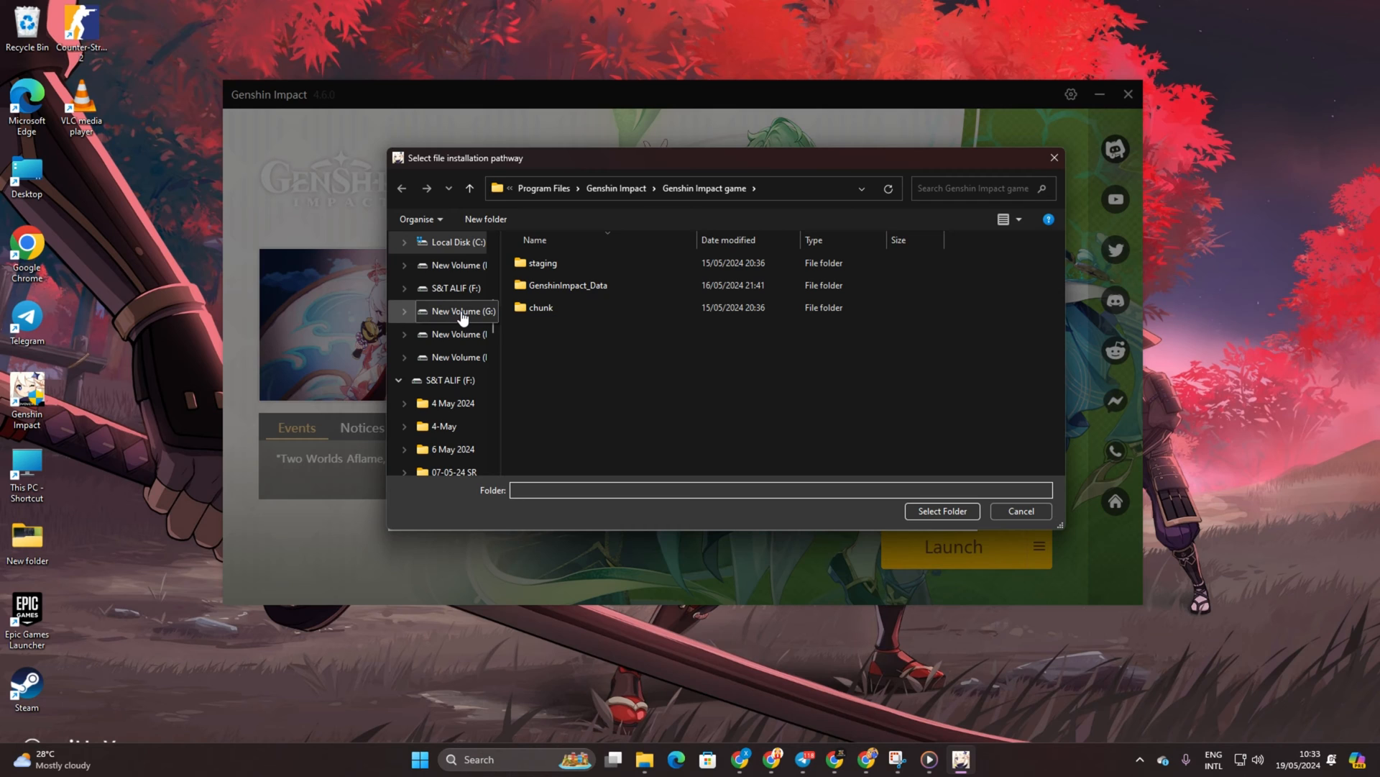
{"action": "left_click", "coordinate": [941, 511]}
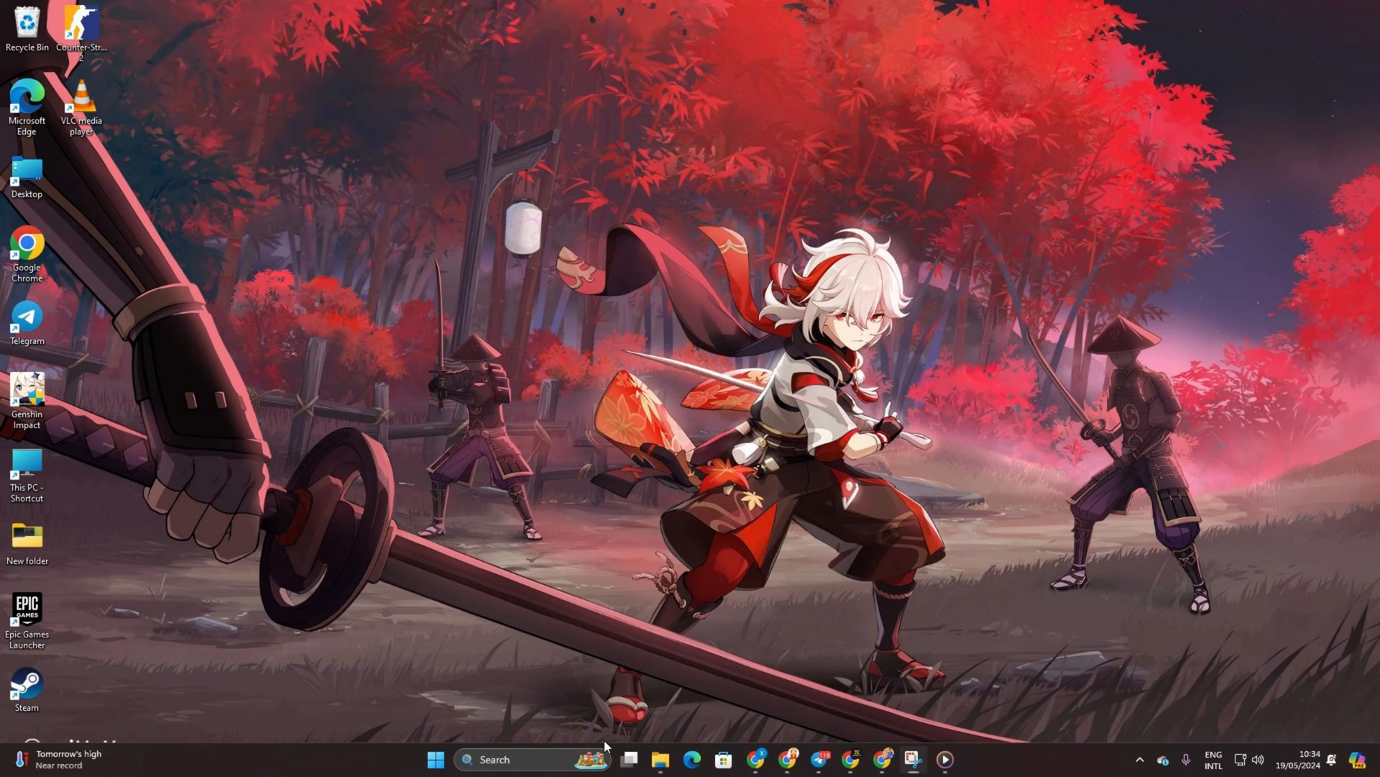
Open the %temp% folder through Run, showing its 1,083 temporary items.
{"action": "type", "text": "run"}
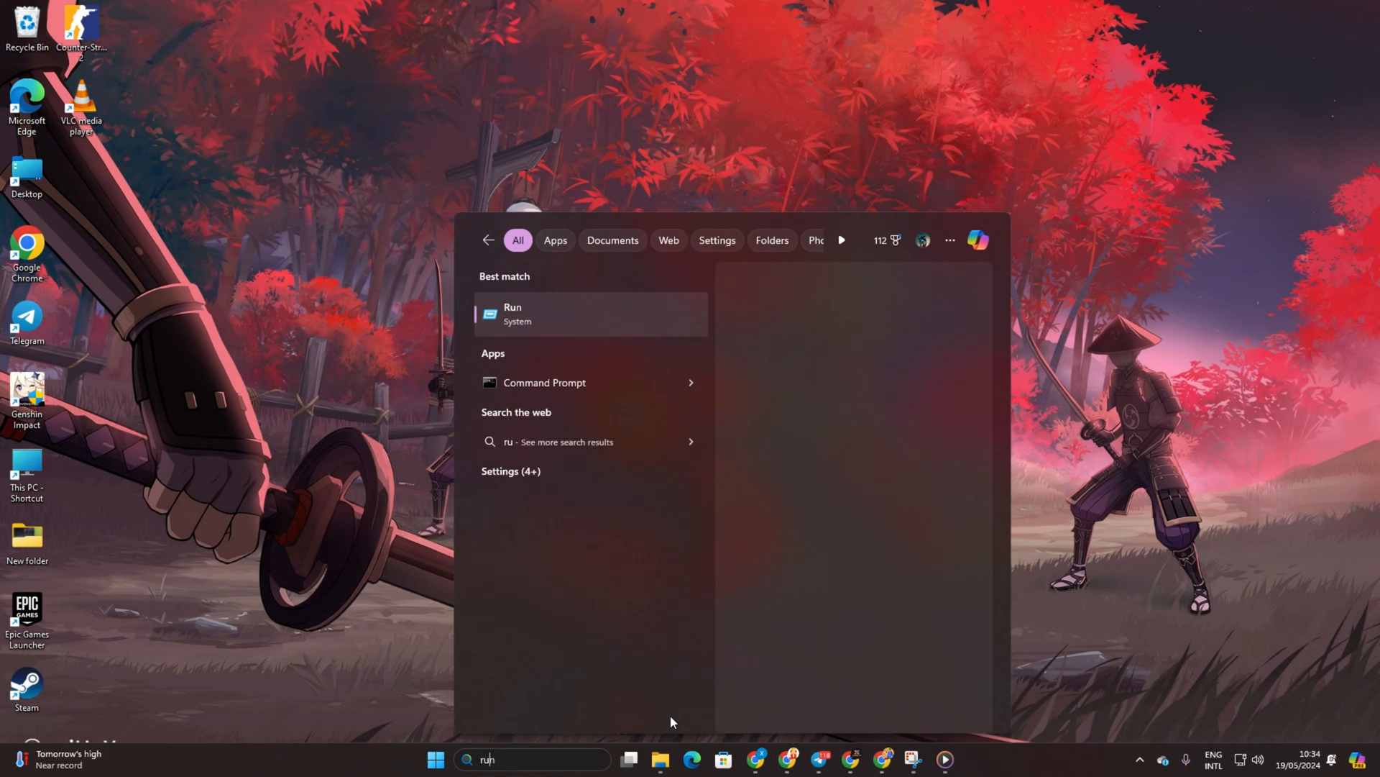
{"action": "left_click", "coordinate": [511, 313]}
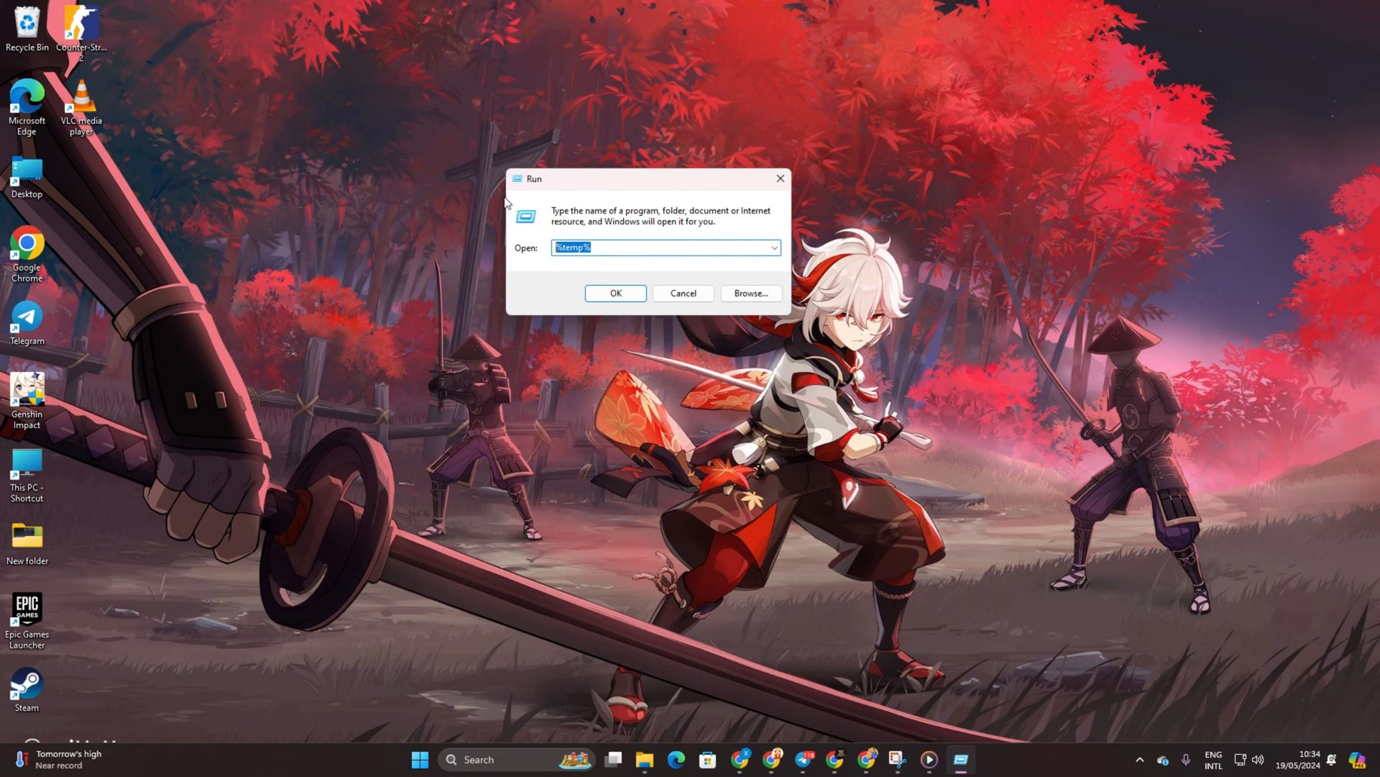
{"action": "left_click", "coordinate": [615, 292]}
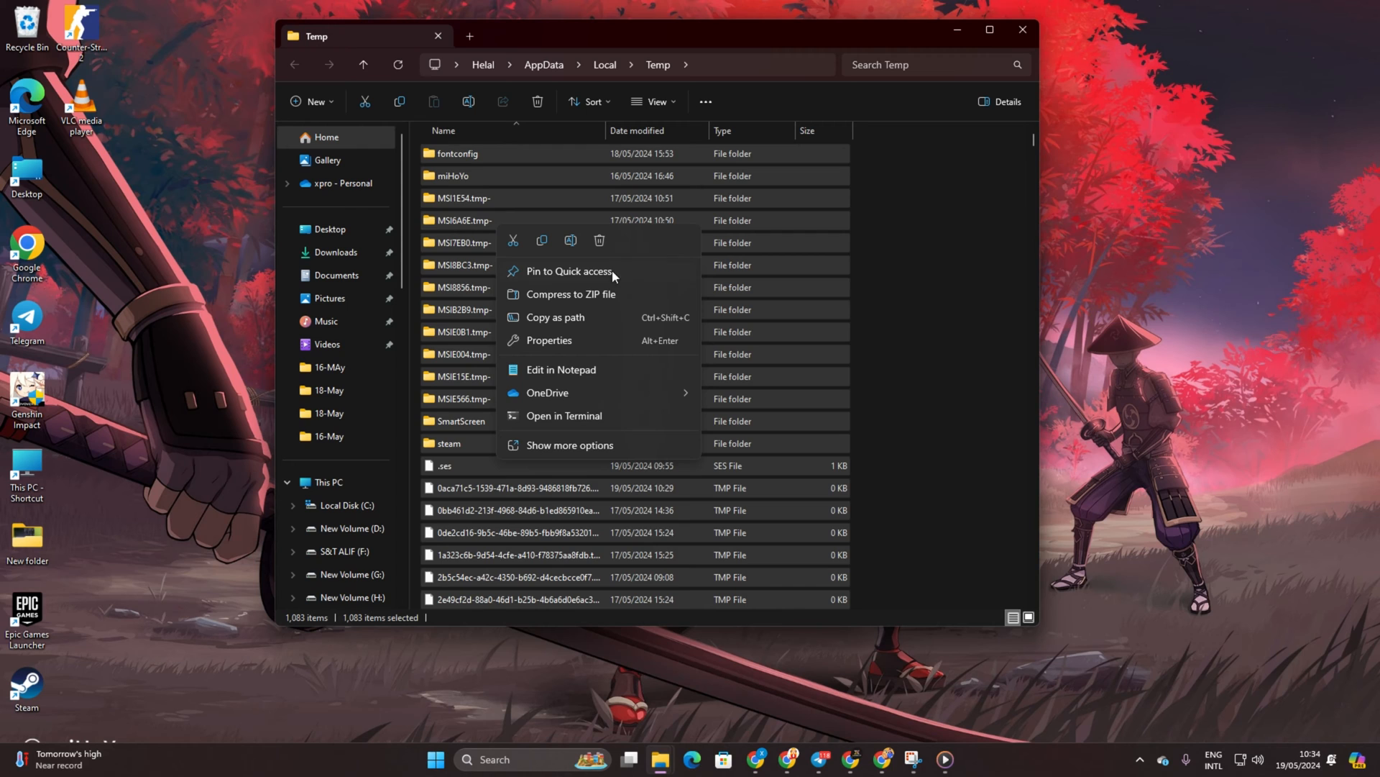
Delete the temp files and clean C: of Downloaded Program Files and Temporary Internet Files (18.1 MB).
{"action": "left_click", "coordinate": [591, 239]}
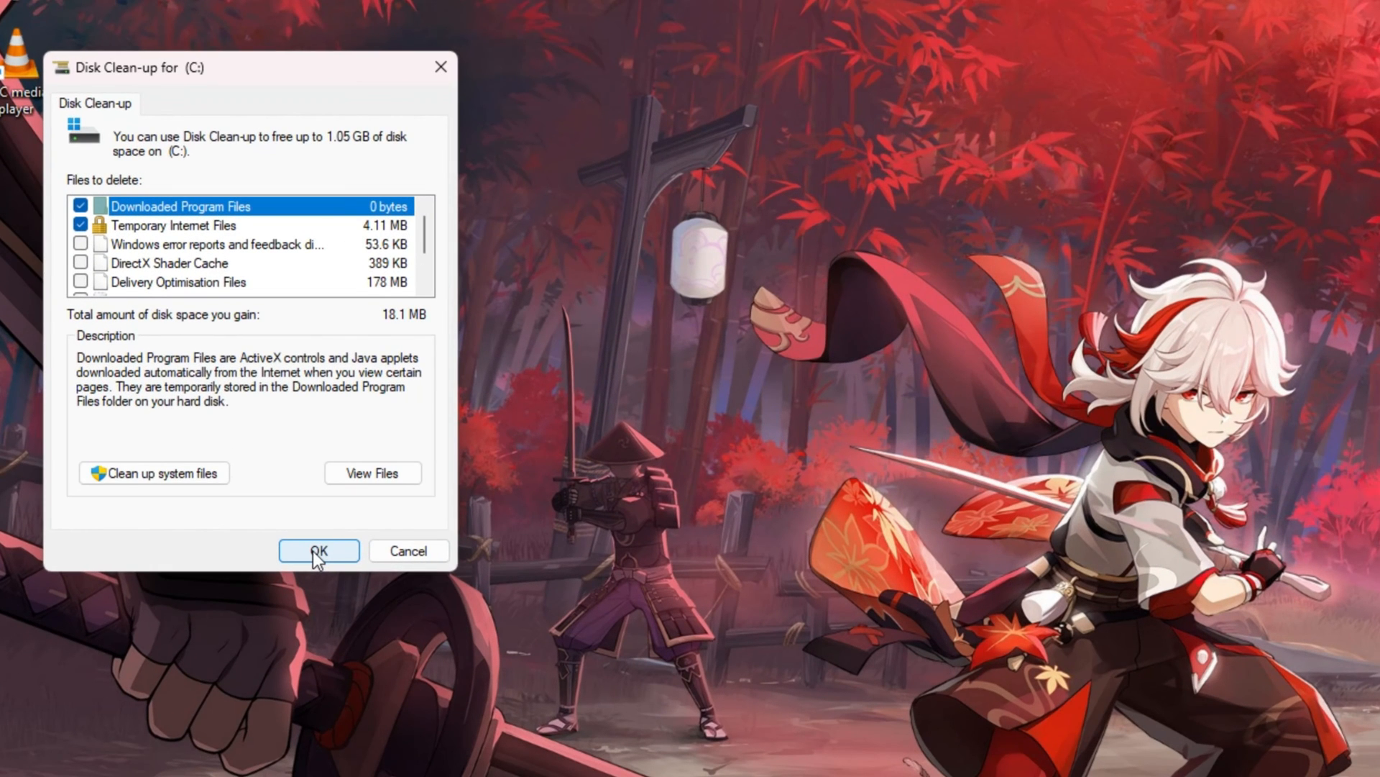
{"action": "mouse_move", "coordinate": [205, 258]}
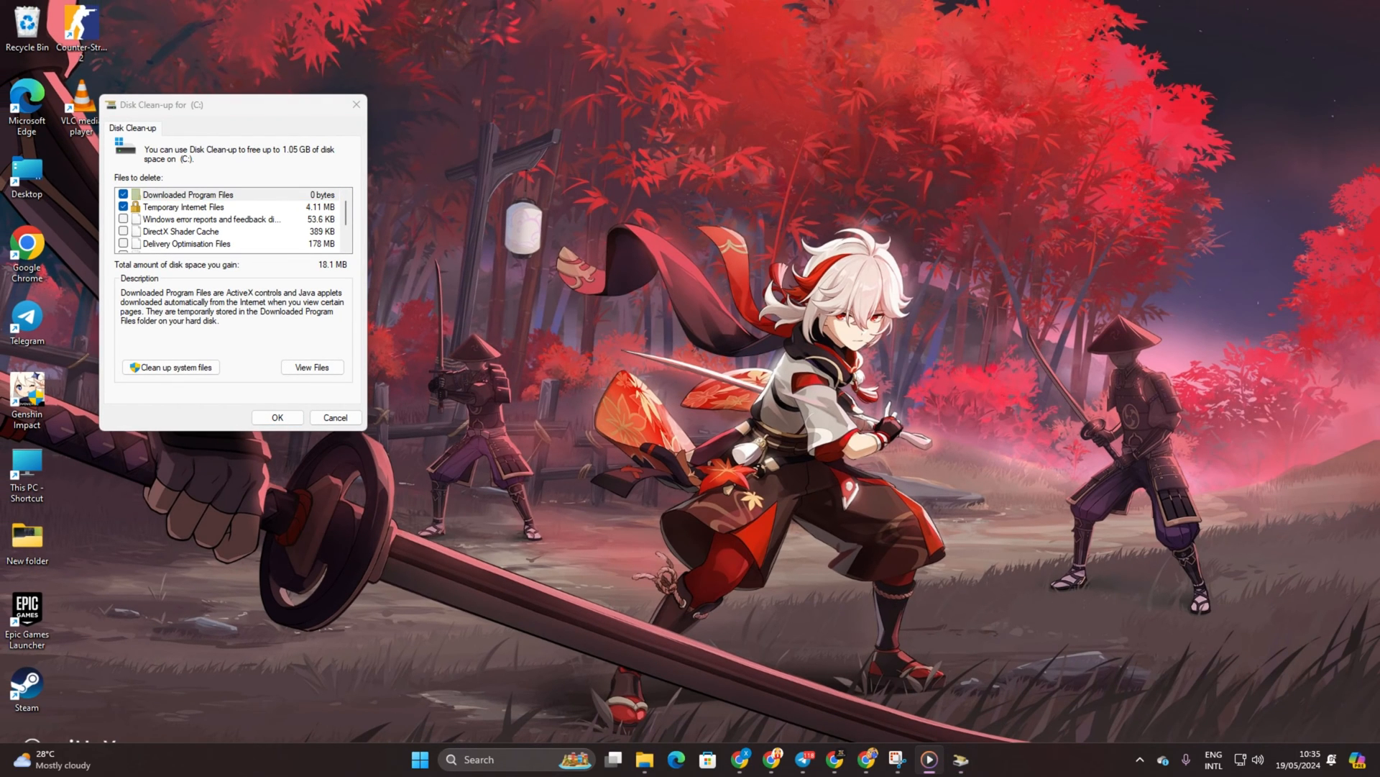
{"action": "left_click_drag", "start_coordinate": [232, 104], "coordinate": [568, 79]}
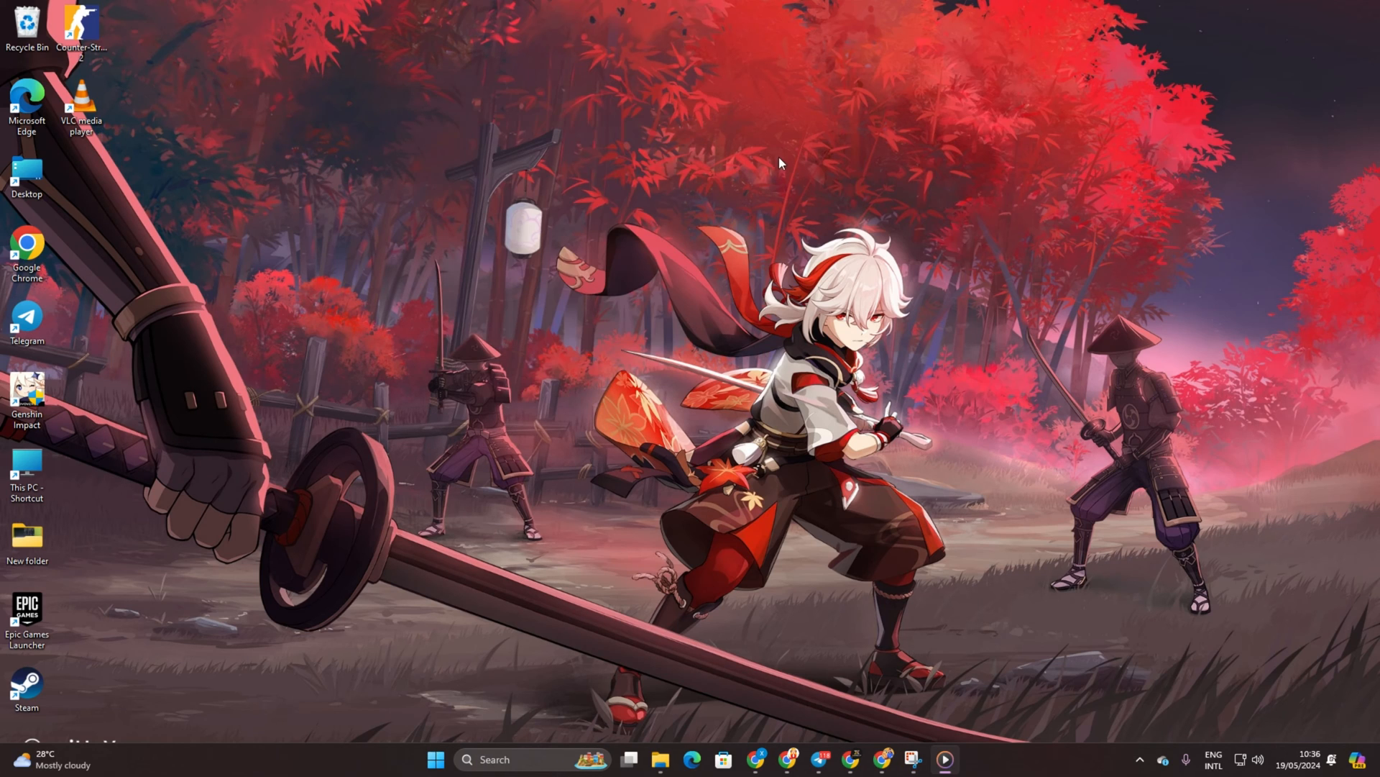
{"action": "mouse_move", "coordinate": [803, 179]}
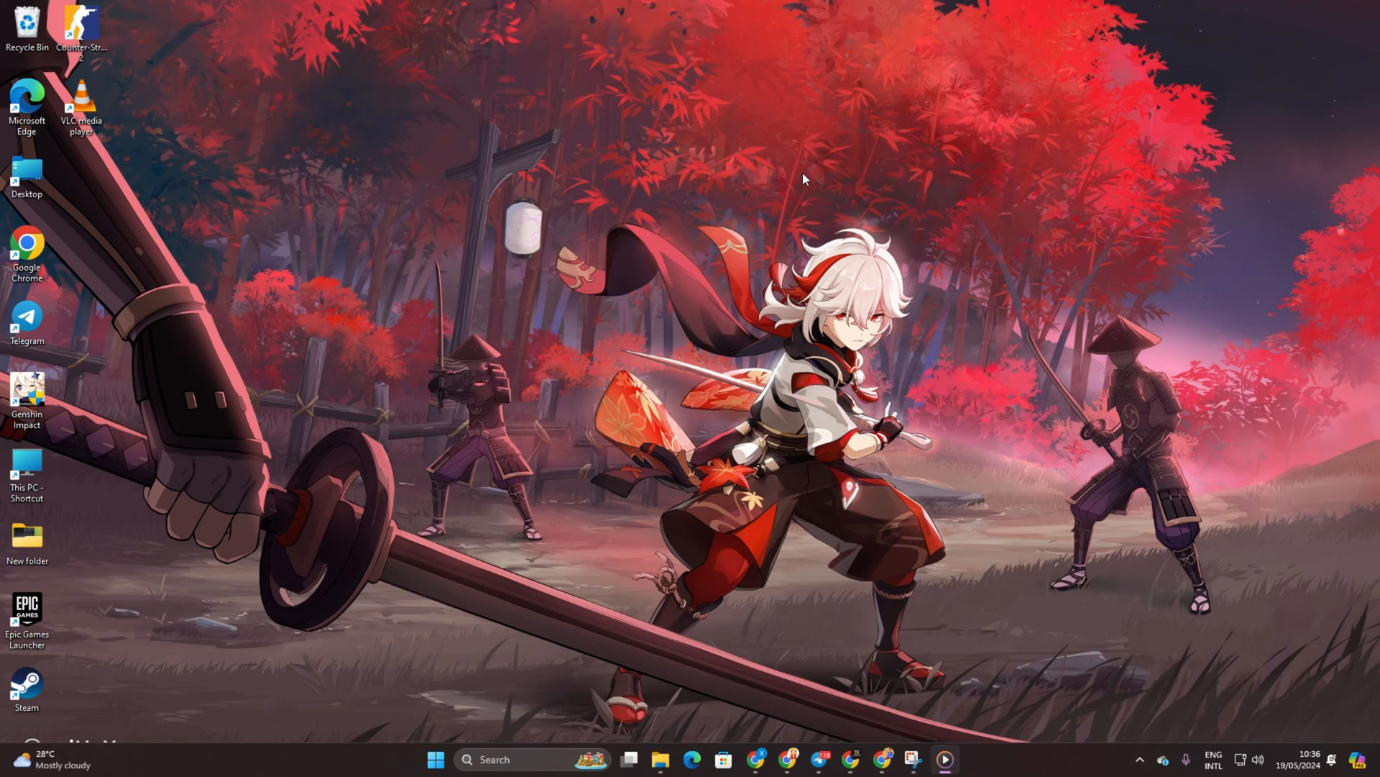
{"action": "mouse_move", "coordinate": [4, 448]}
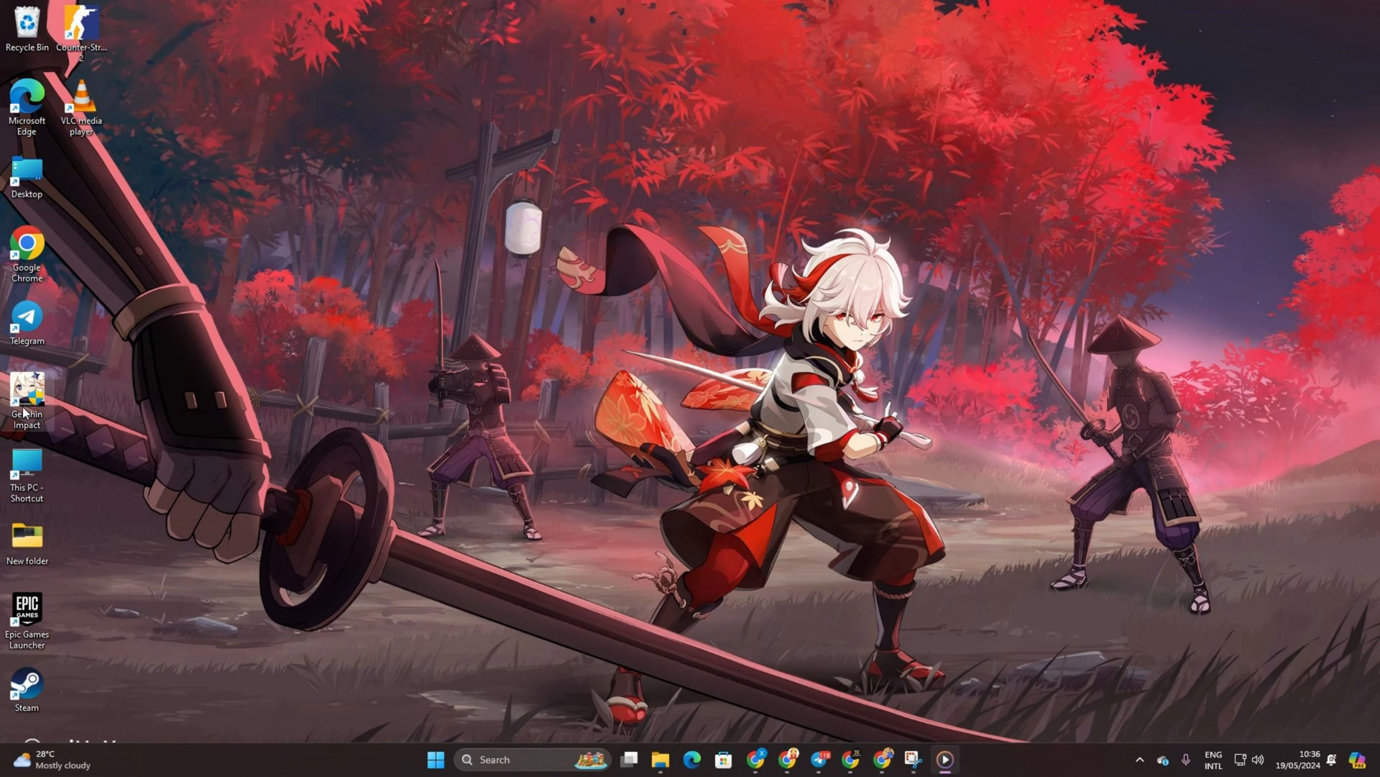
Move the Genshin Impact folder from its file location to drive I:, then start the launcher.
{"action": "right_click", "coordinate": [26, 400]}
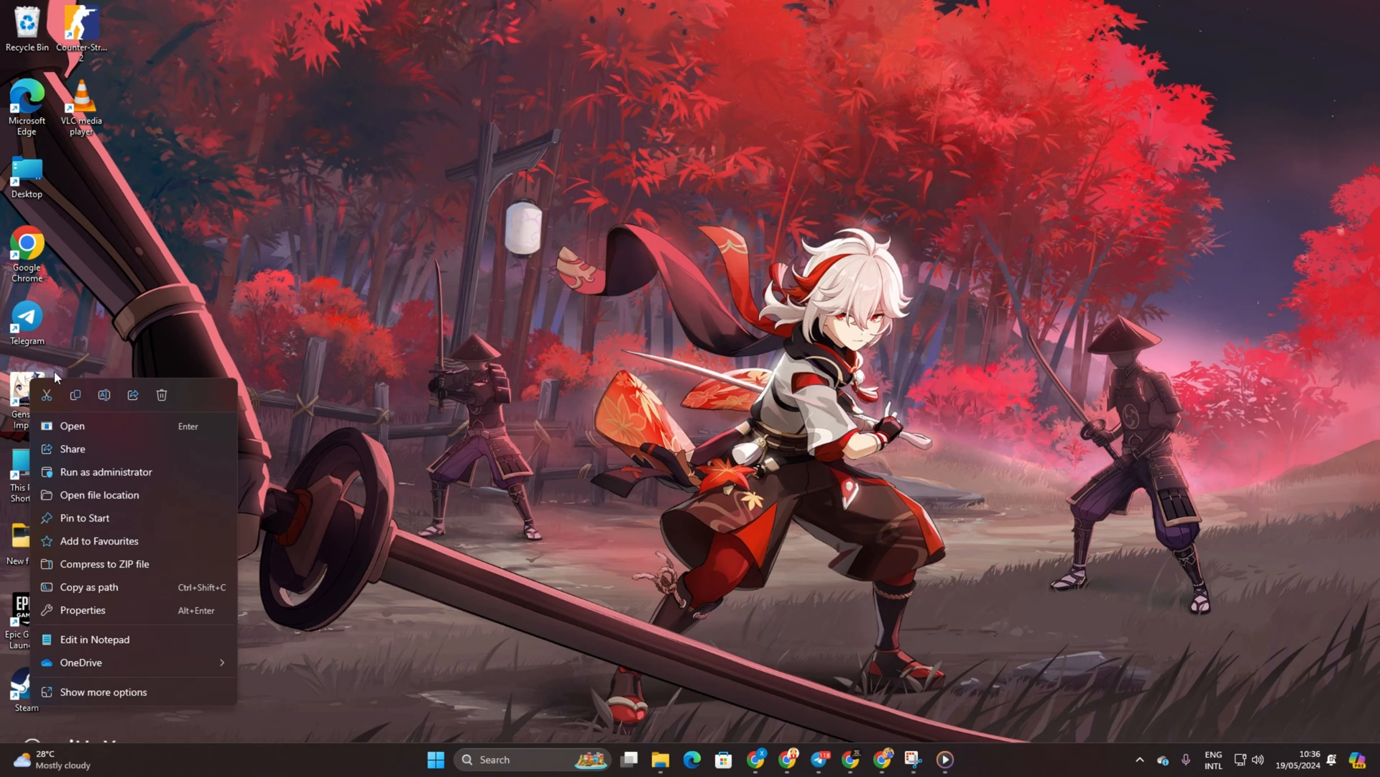
{"action": "left_click", "coordinate": [99, 494]}
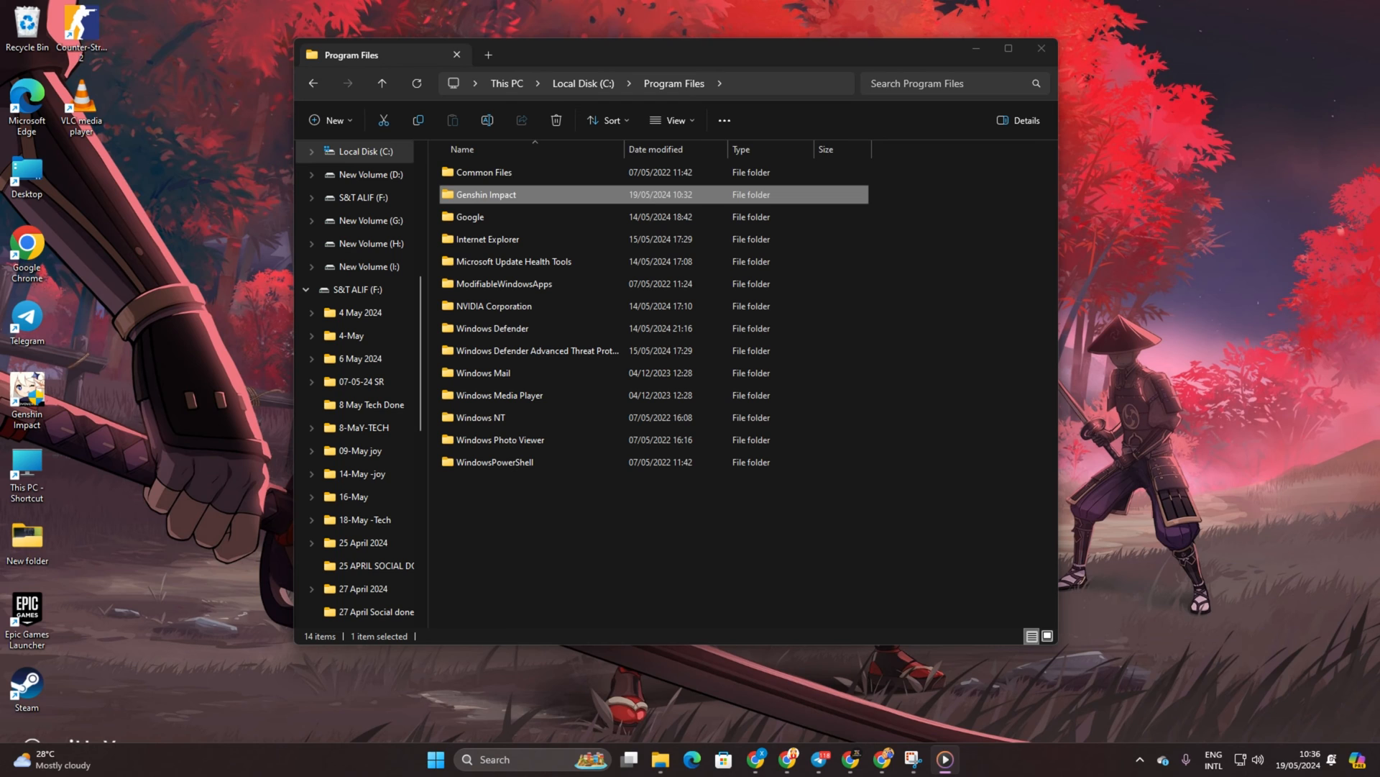
{"action": "scroll", "scroll_direction": "up", "scroll_amount": 3}
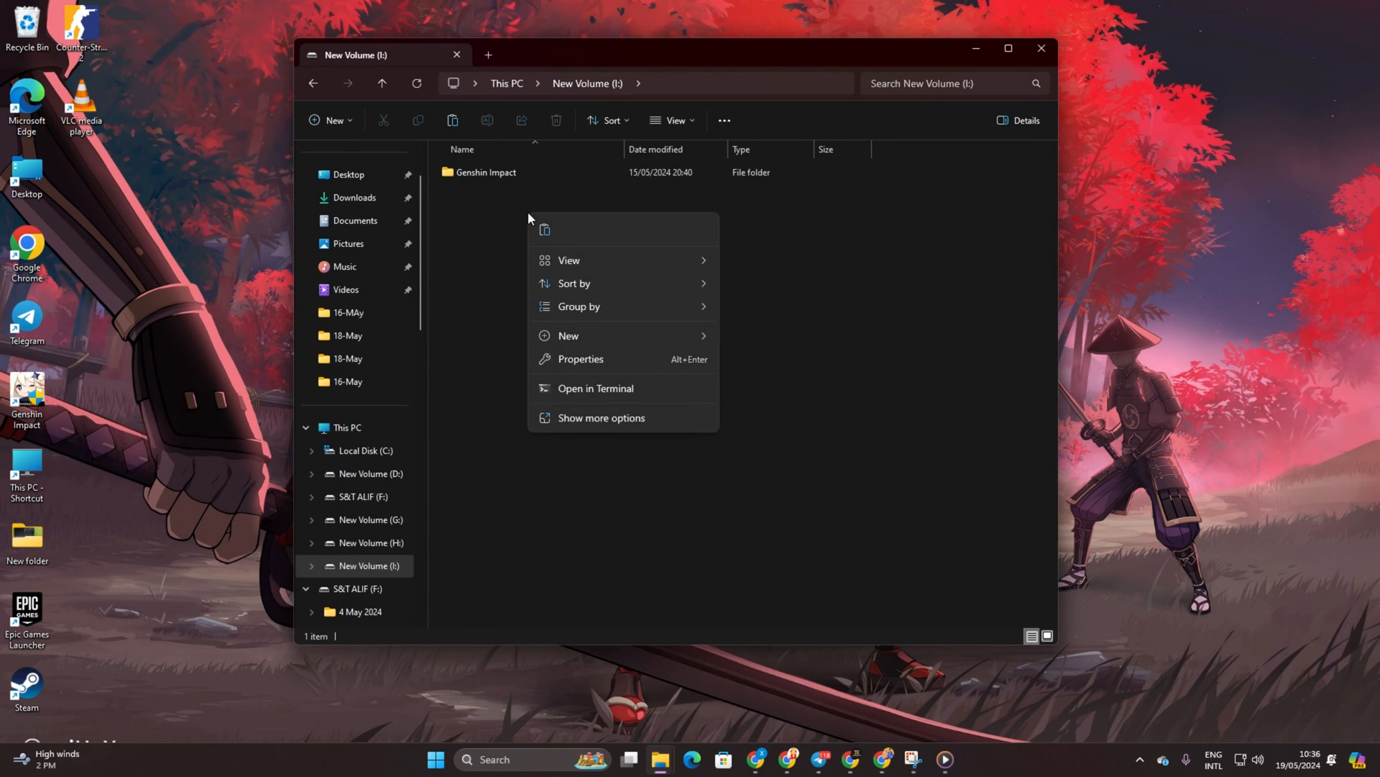
{"action": "mouse_move", "coordinate": [505, 227]}
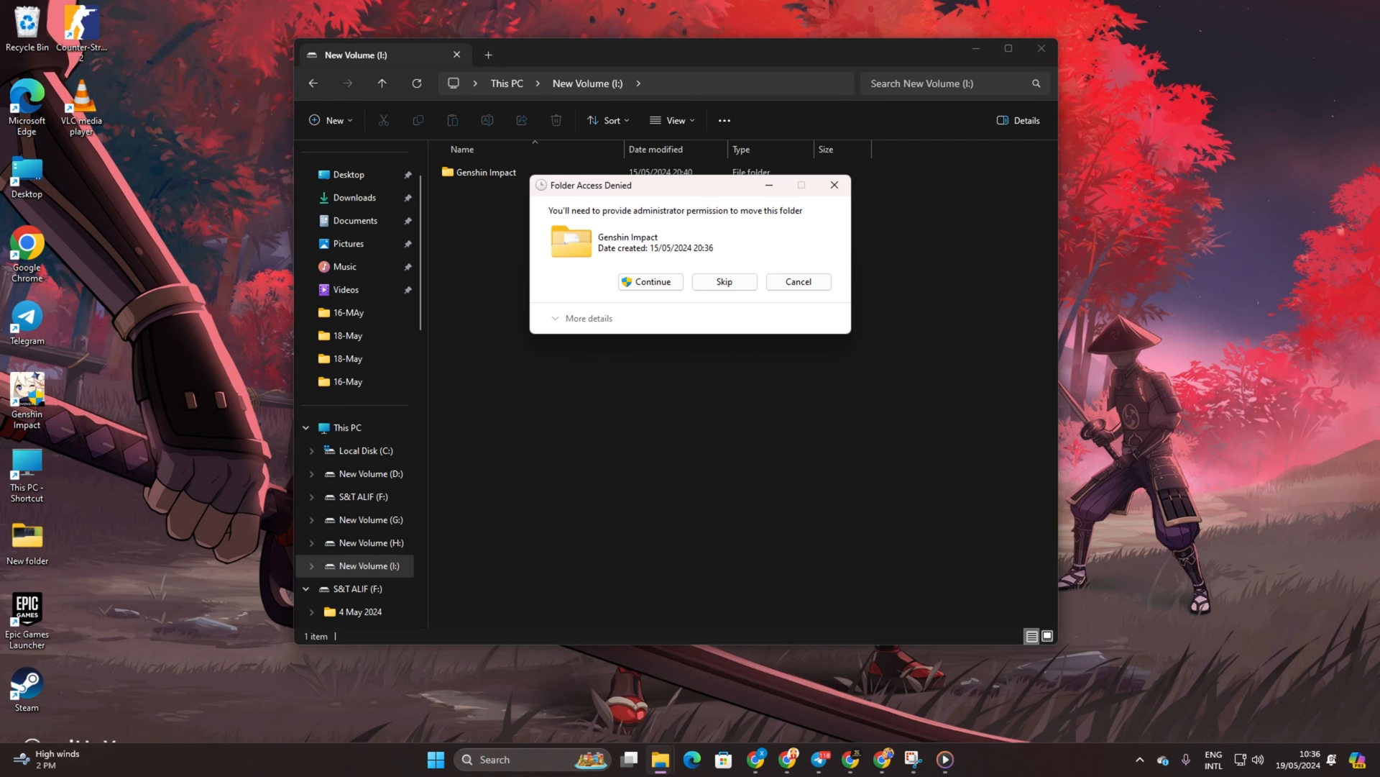
{"action": "left_click", "coordinate": [649, 282]}
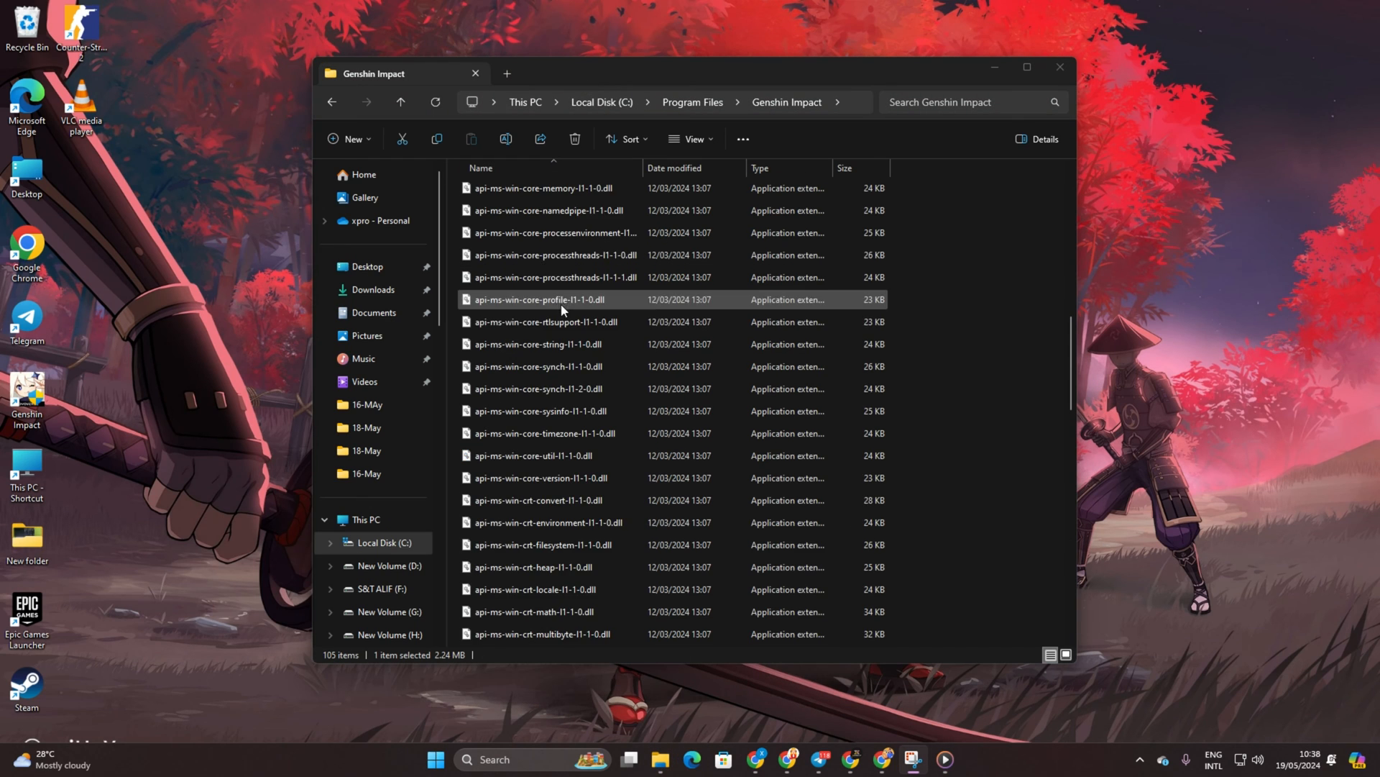
{"action": "scroll", "scroll_direction": "down", "scroll_amount": 3}
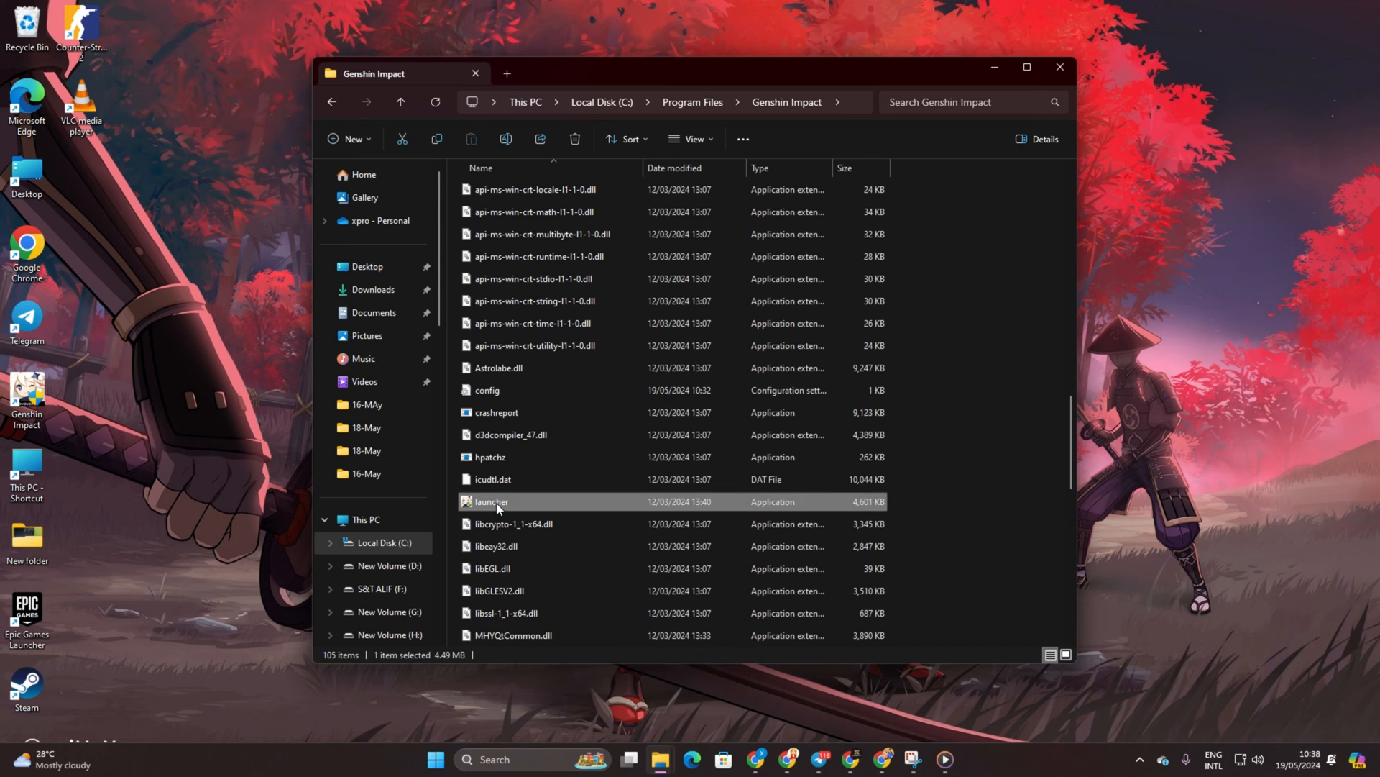
{"action": "double_click", "coordinate": [491, 501]}
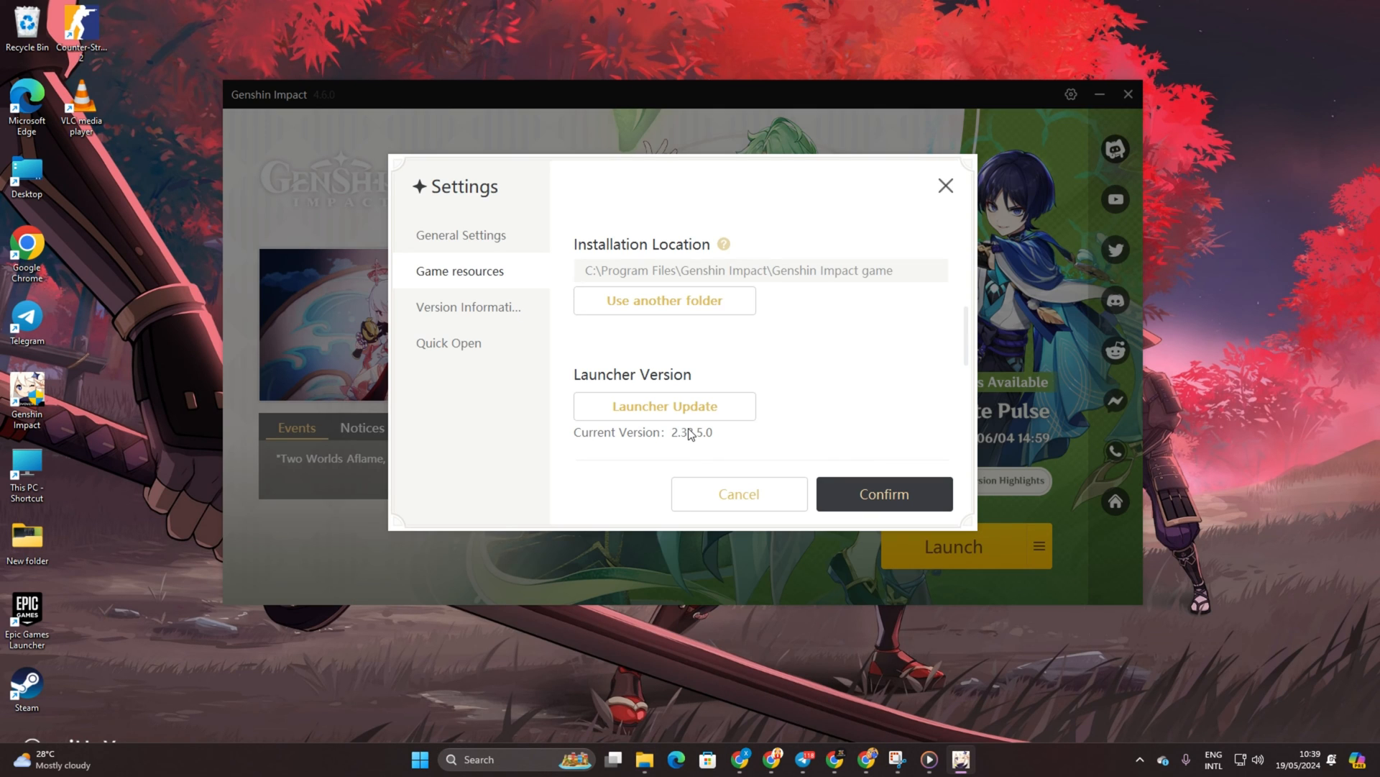
Point the launcher at I:\Genshin Impact, dismiss the resources-not-found note, and close it.
{"action": "left_click", "coordinate": [663, 301]}
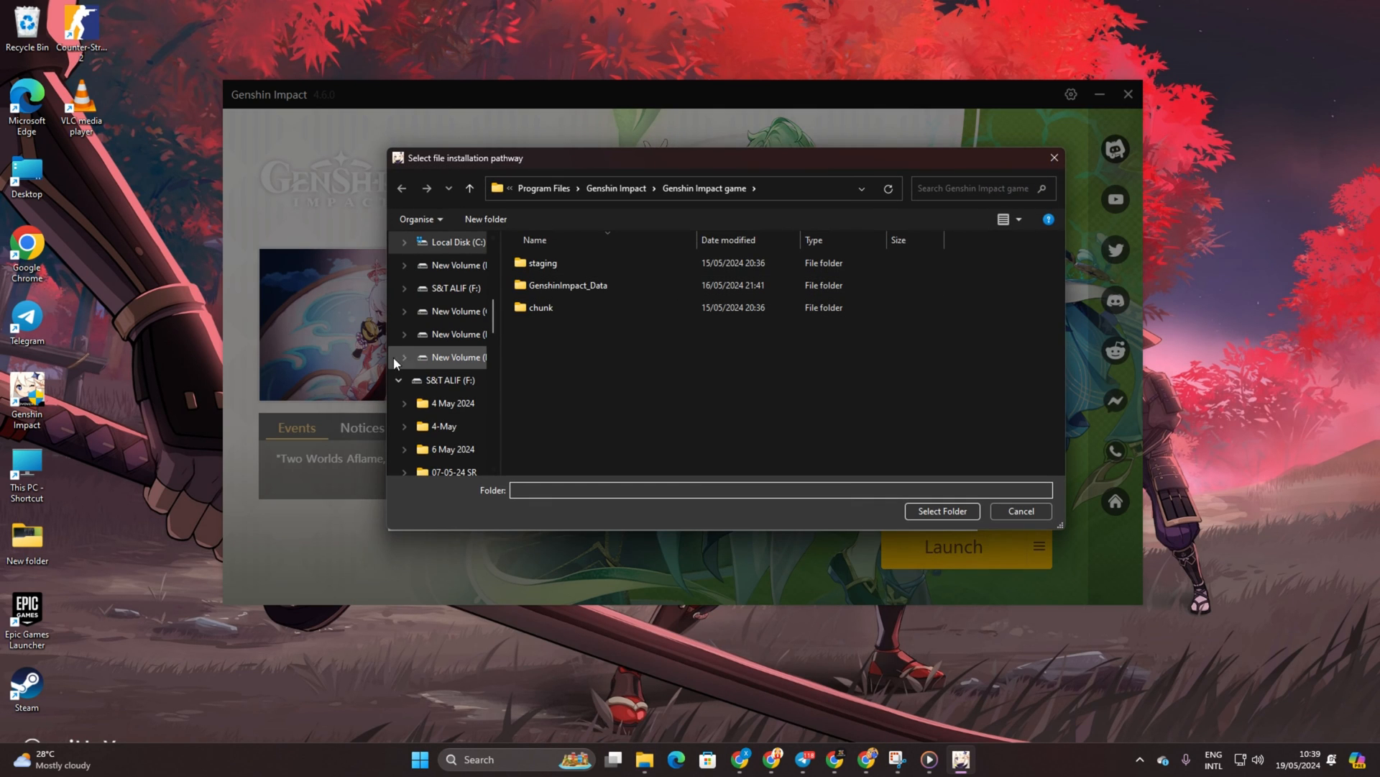
{"action": "left_click", "coordinate": [458, 425]}
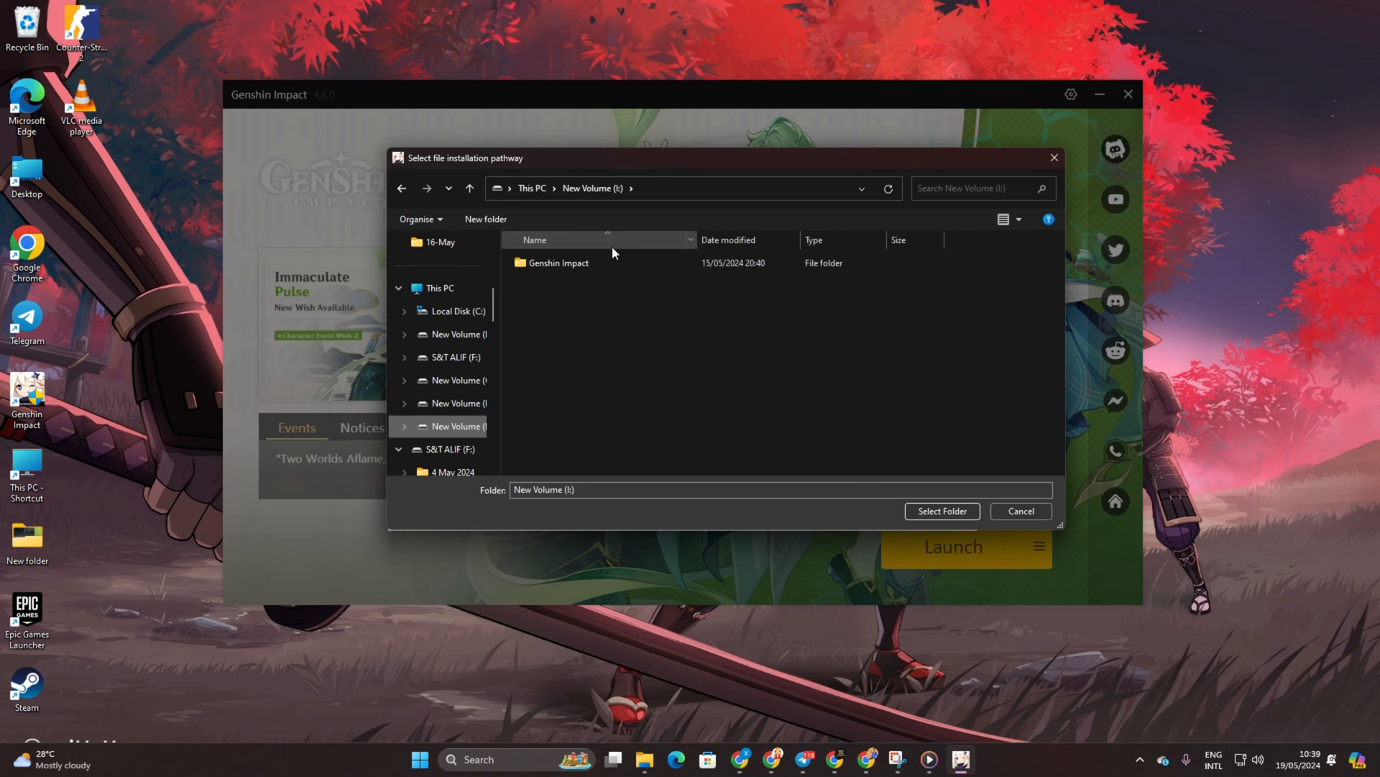
{"action": "left_click", "coordinate": [558, 263]}
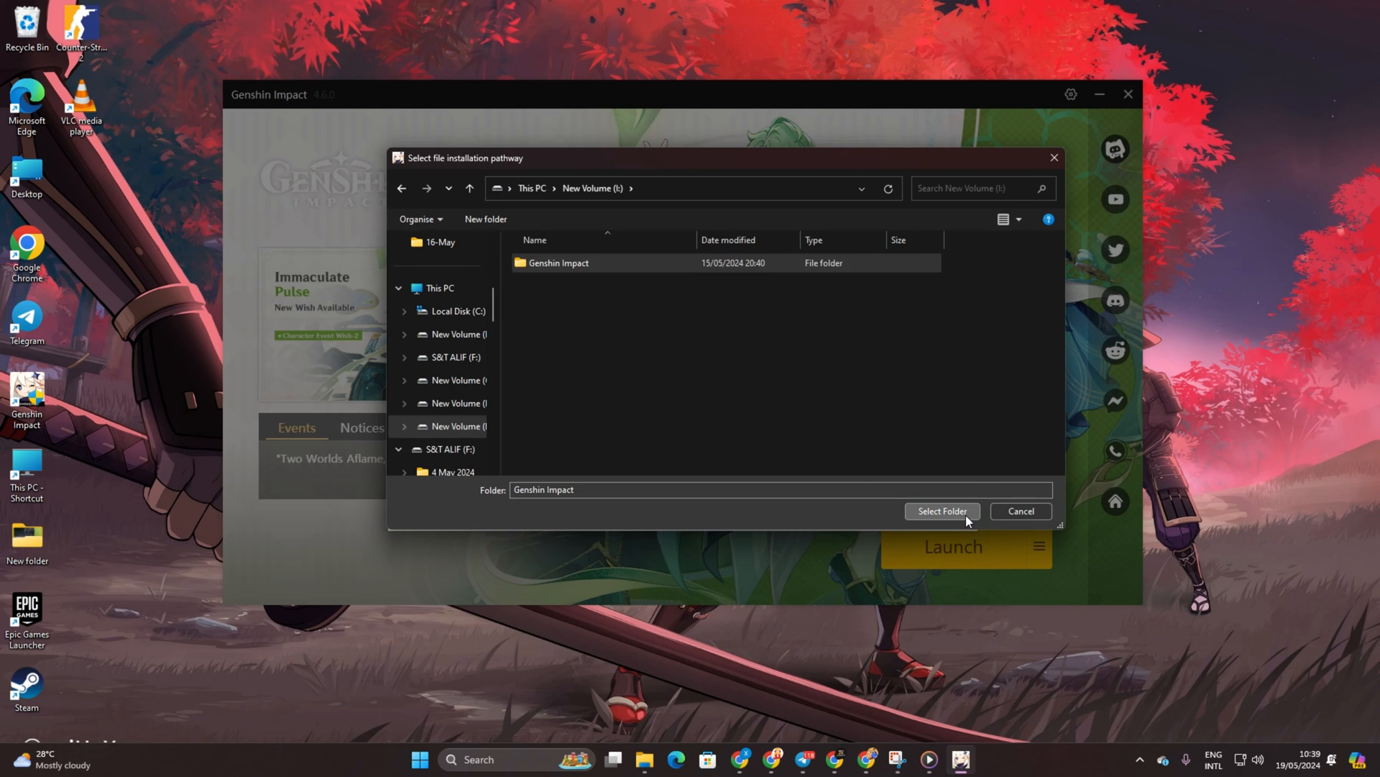
{"action": "left_click", "coordinate": [941, 511]}
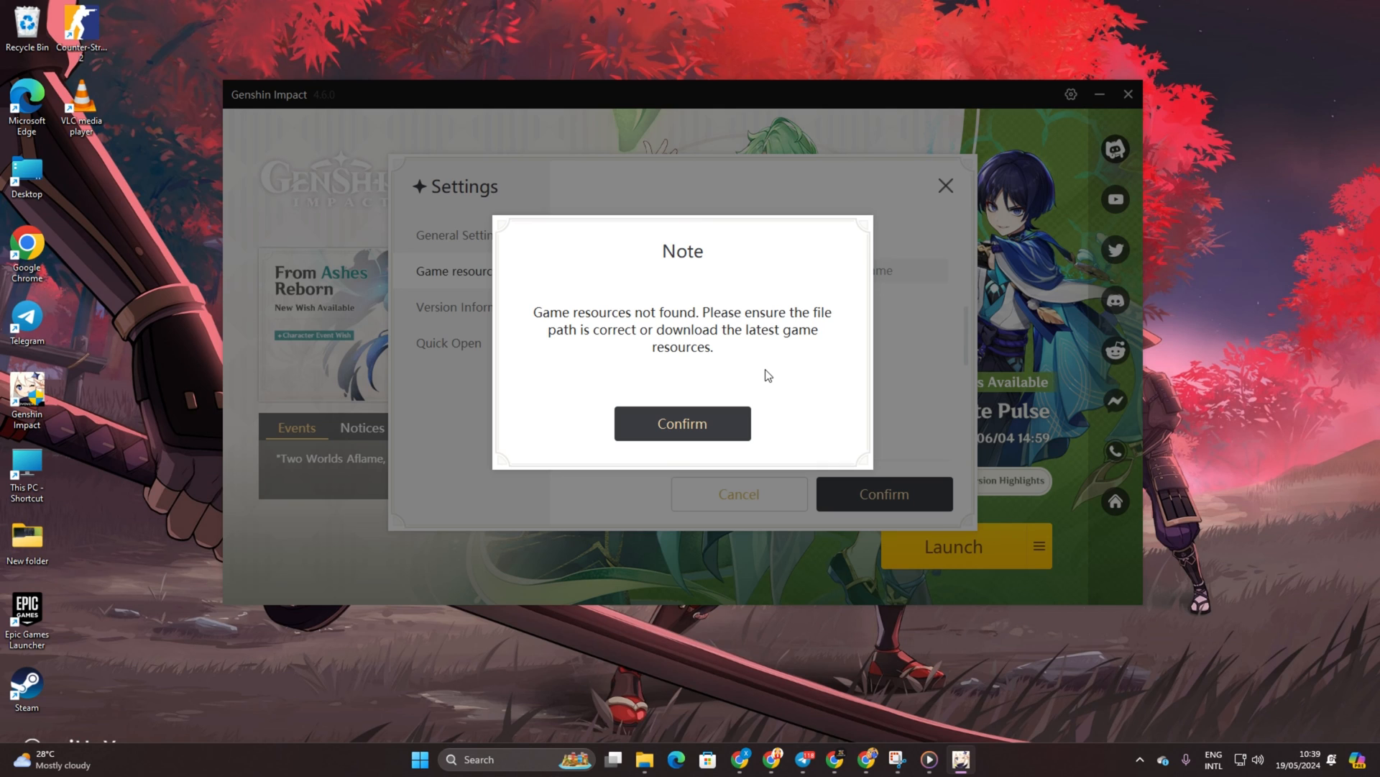
{"action": "left_click", "coordinate": [681, 424]}
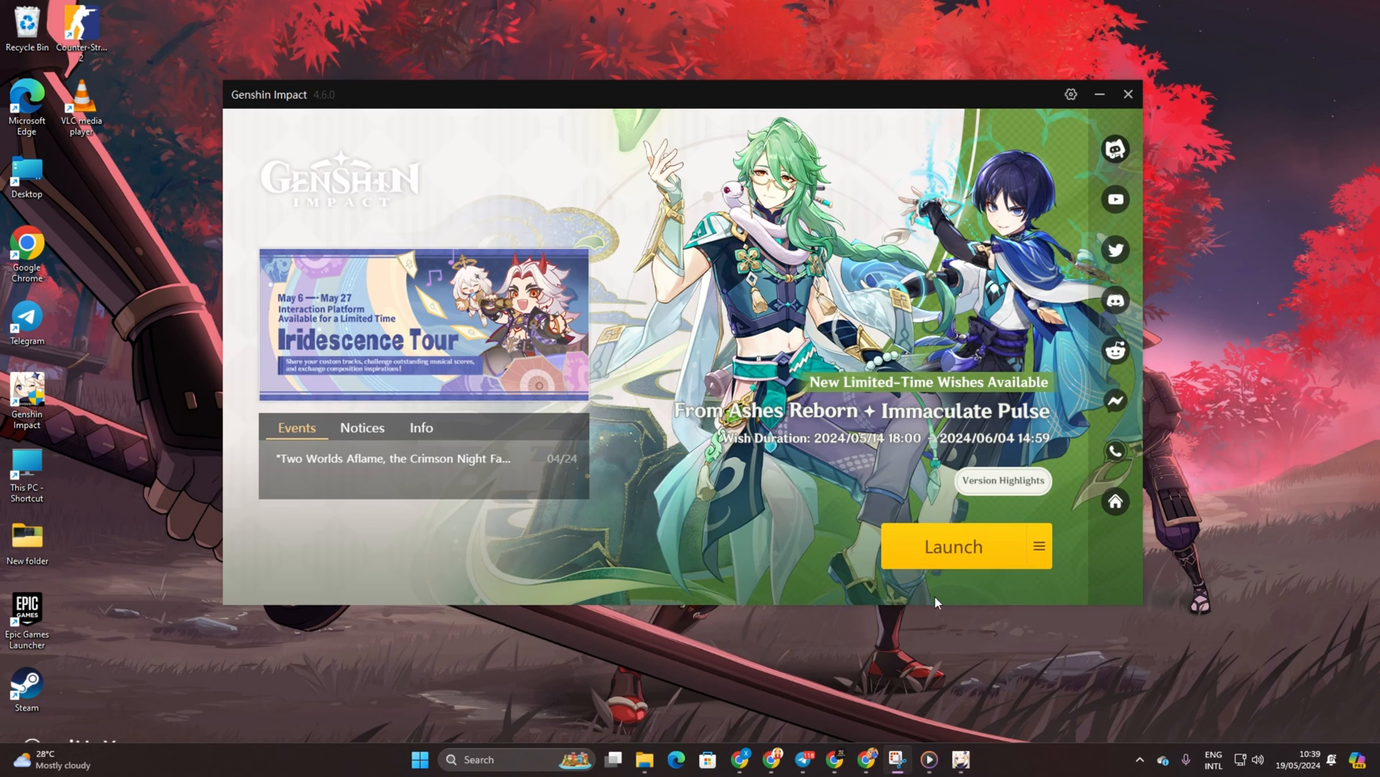
{"action": "mouse_move", "coordinate": [1128, 95]}
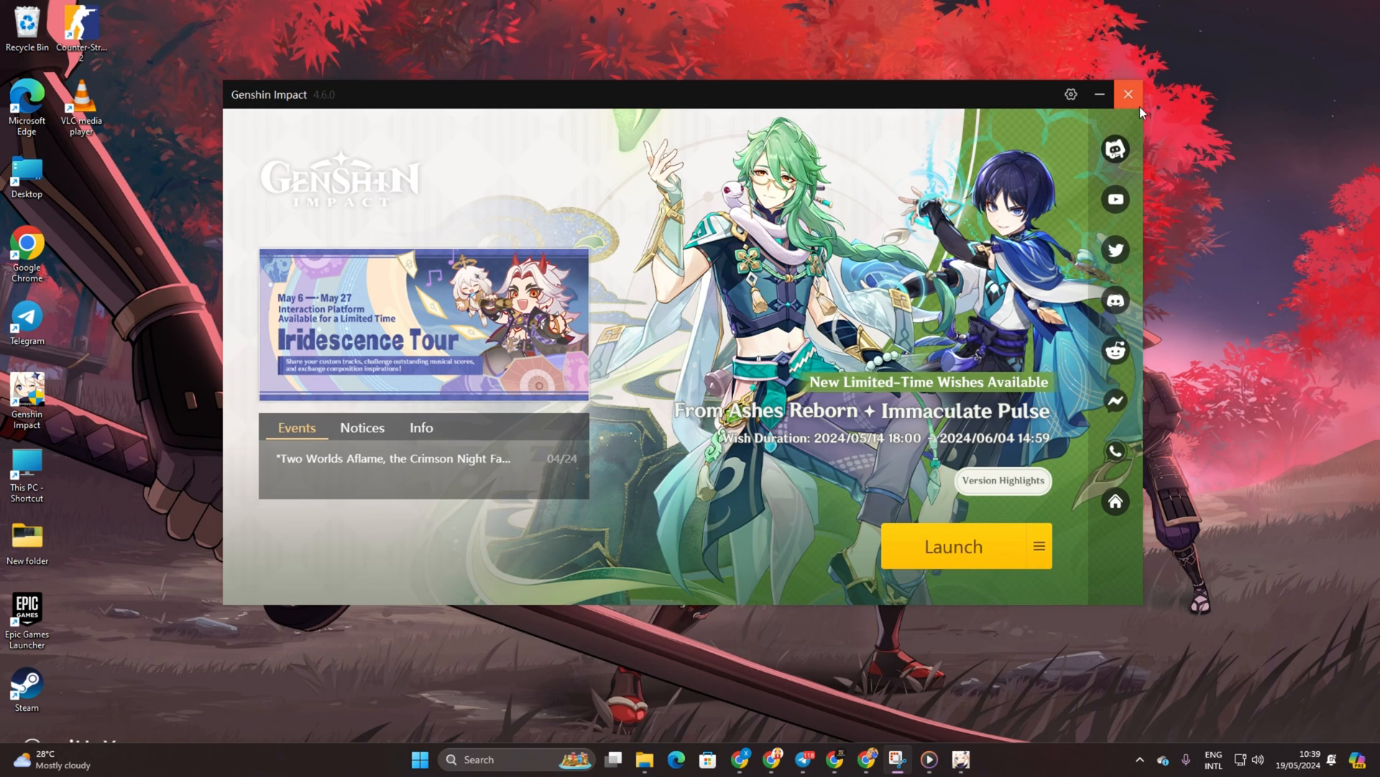
{"action": "left_click", "coordinate": [1130, 94]}
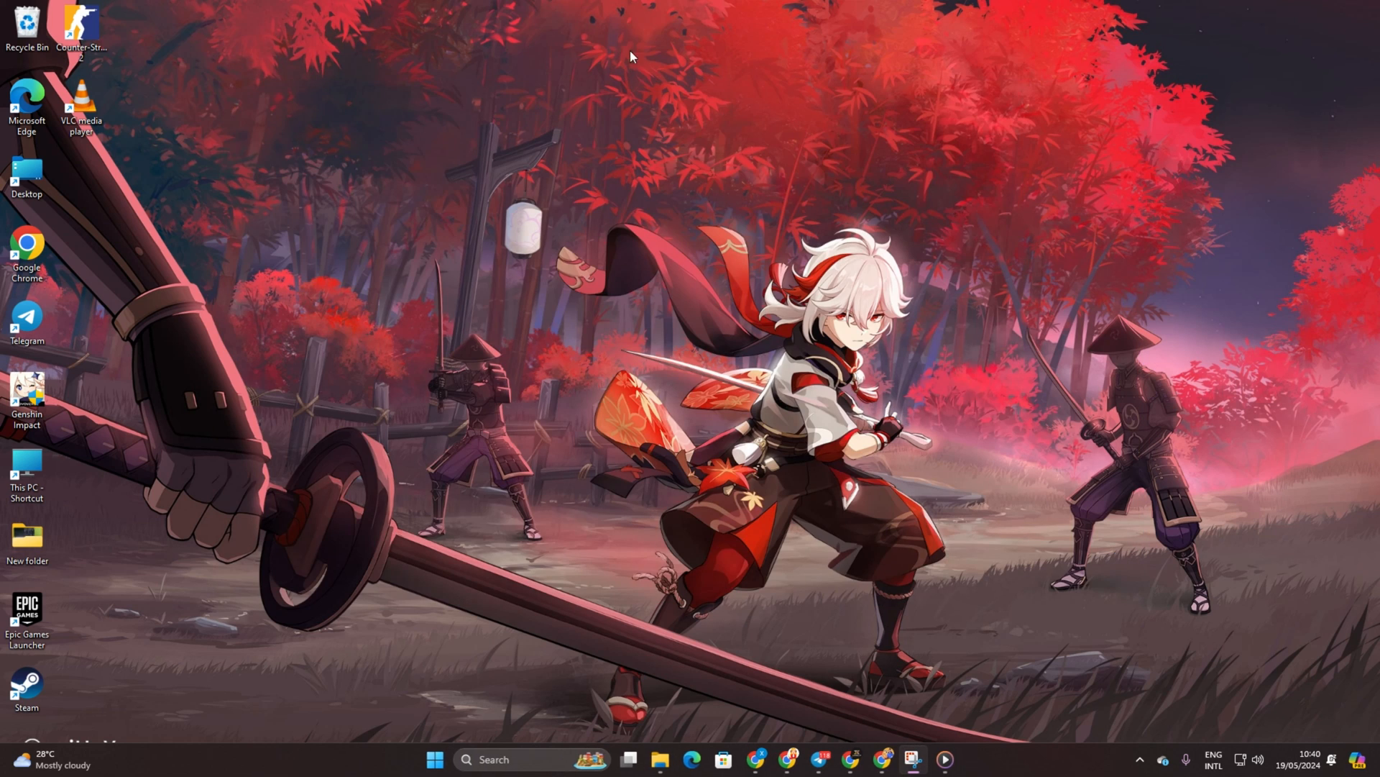